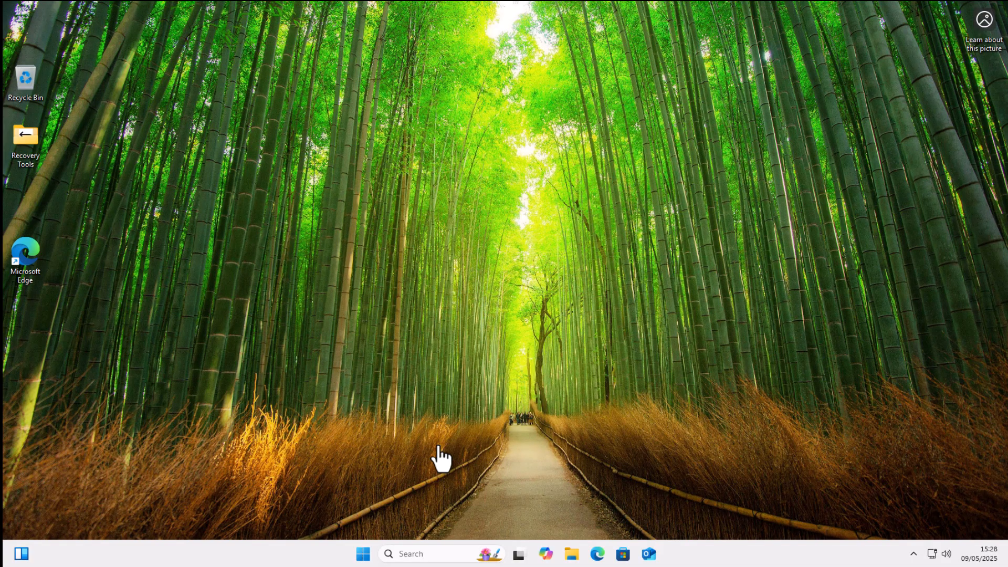
mouse_move(424, 466)
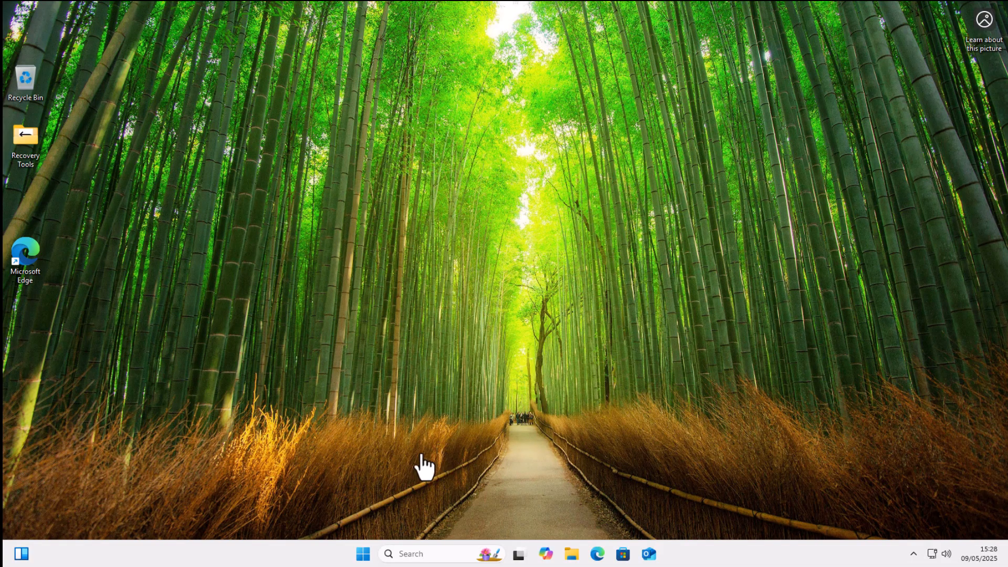
mouse_move(177, 412)
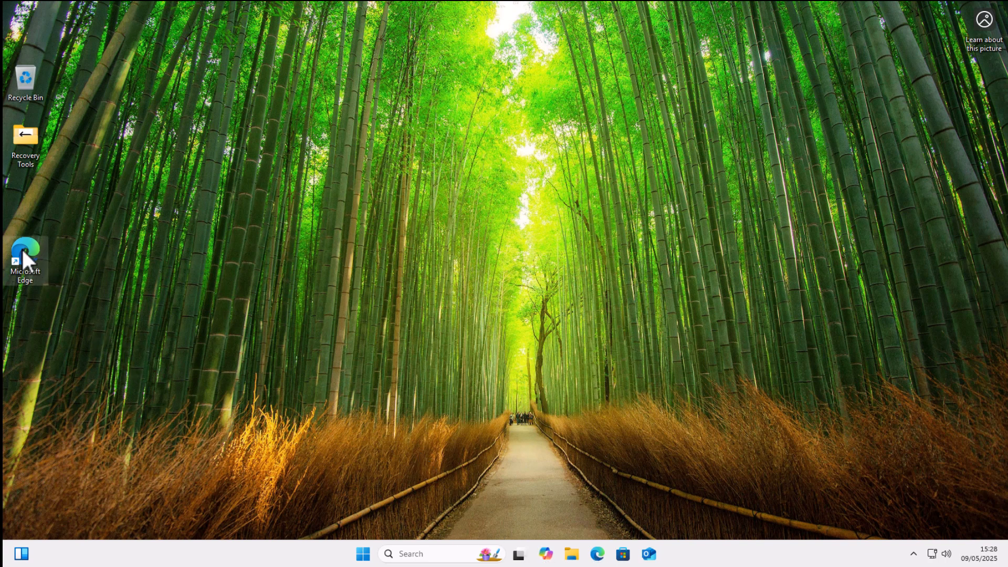
mouse_move(209, 371)
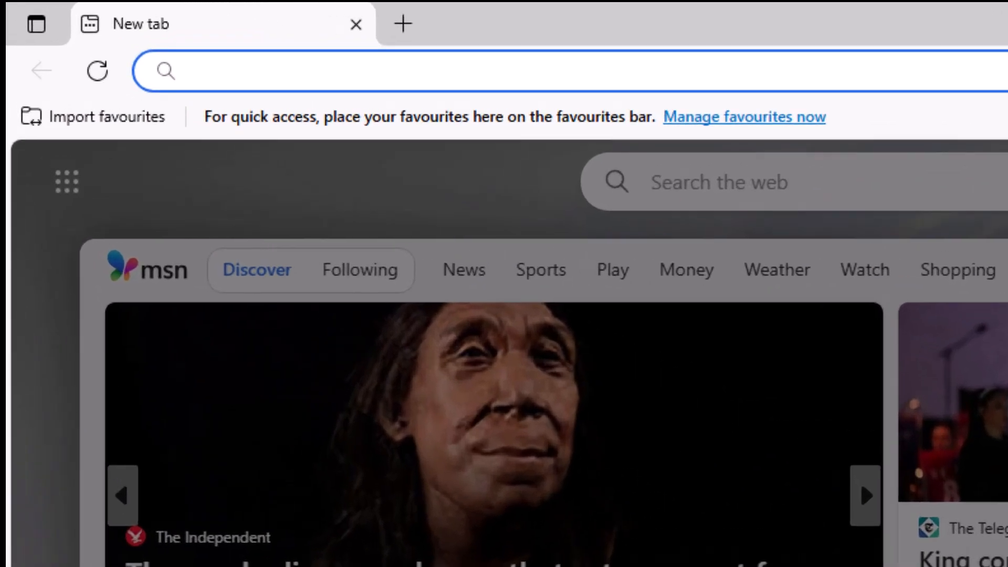
Navigate Edge to the CWTEK Windows downloads page at cwtek.co.uk/wd.
text(cwt)
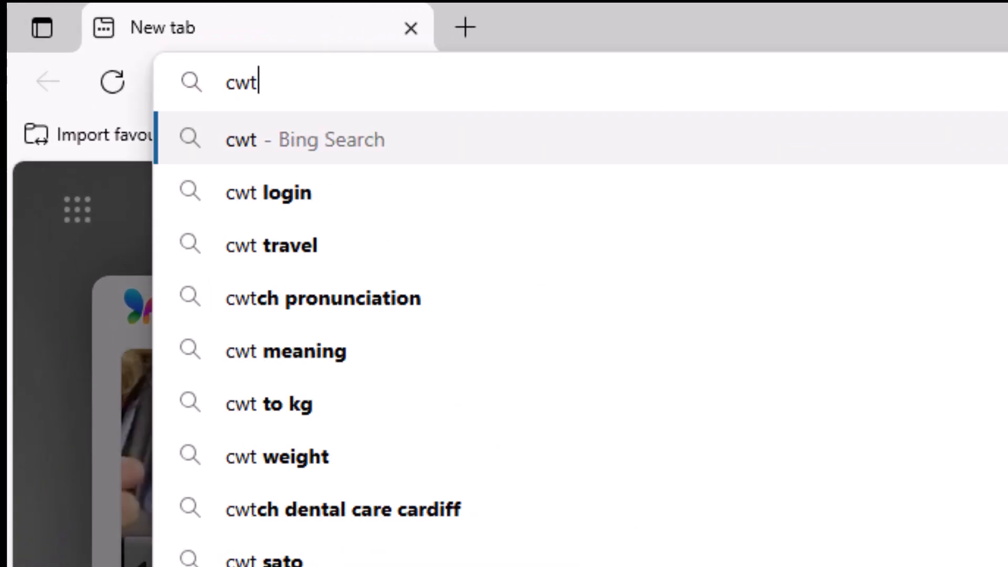
text(ek.co.uk/)
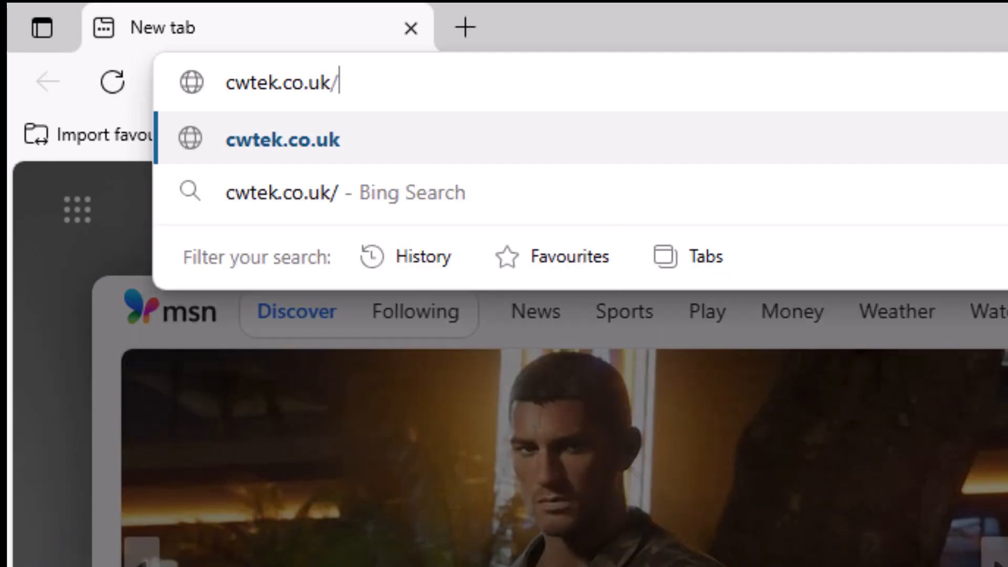
text(w)
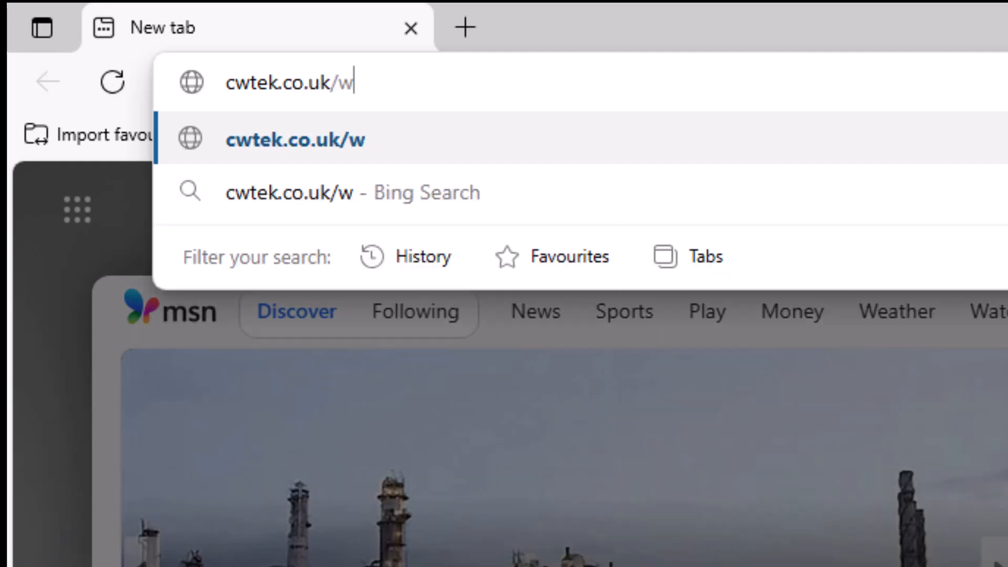
text(d)
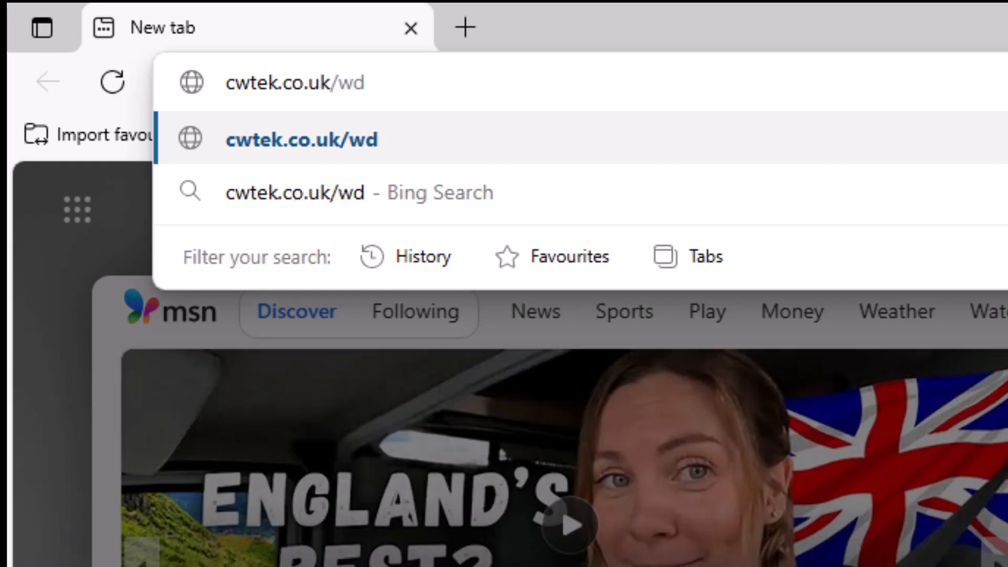
click(295, 83)
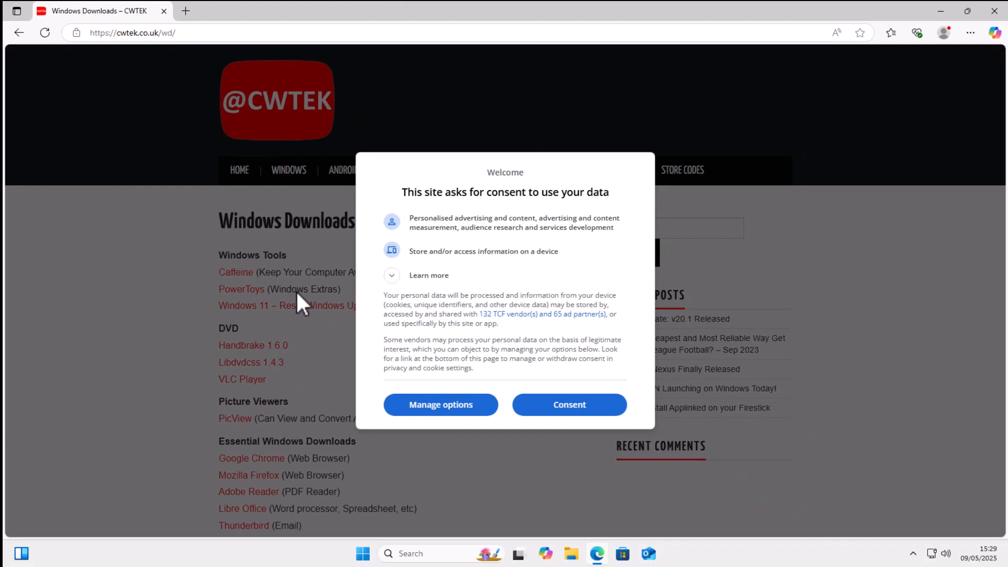
mouse_move(562, 425)
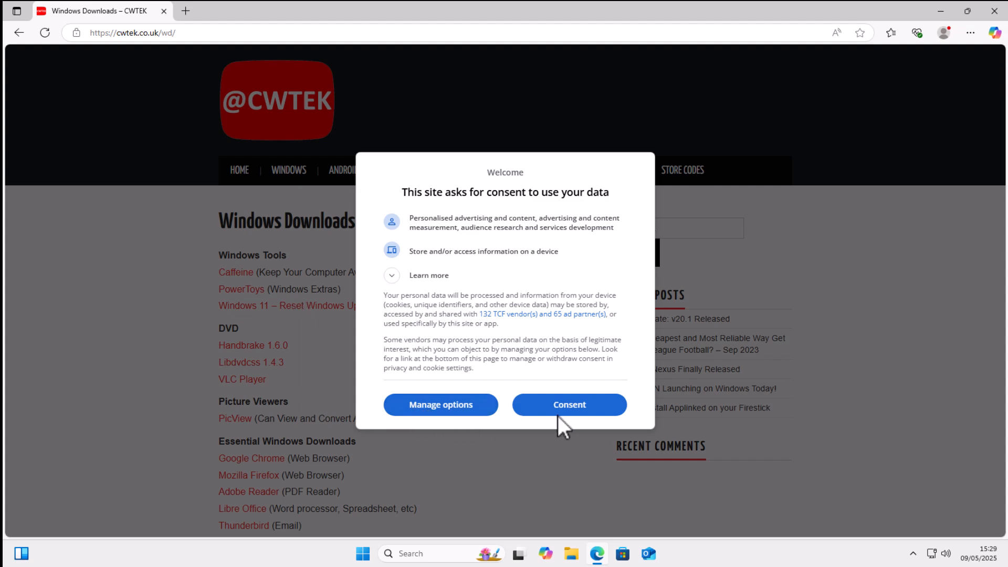
Accept the consent prompt and download the HandBrake 1.6.0 installer and libdvdcss 1.4.3 zip.
click(568, 404)
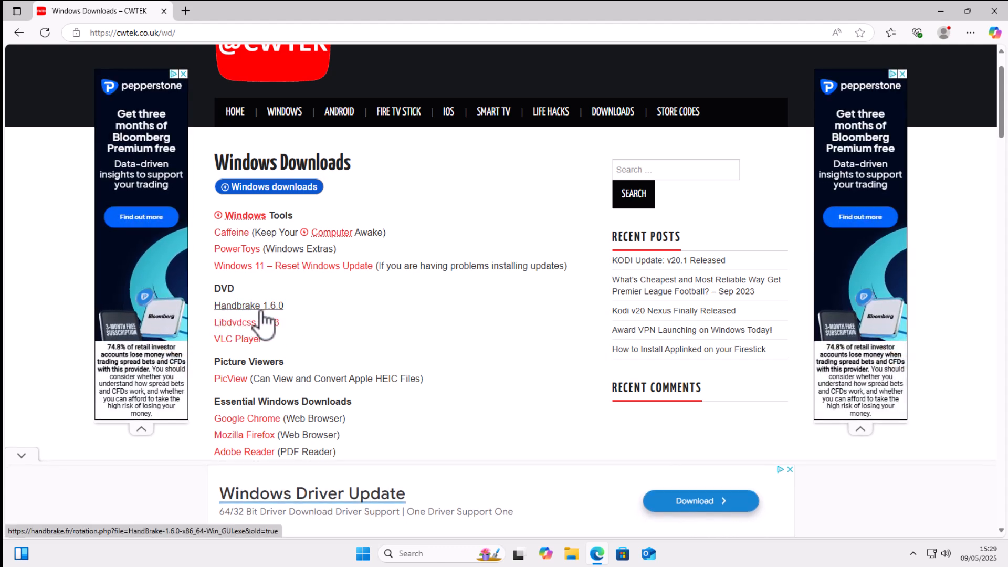
click(249, 305)
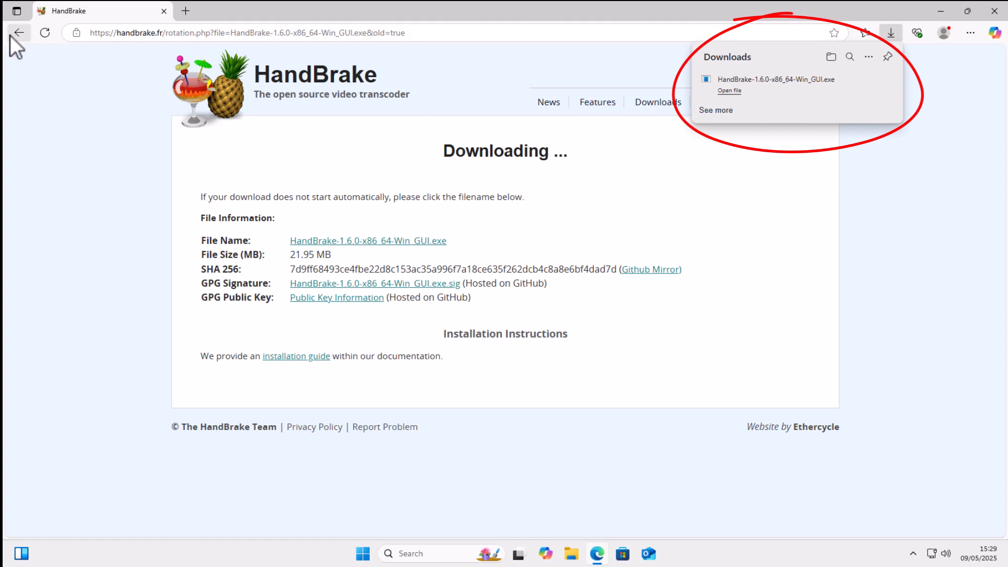
mouse_move(18, 32)
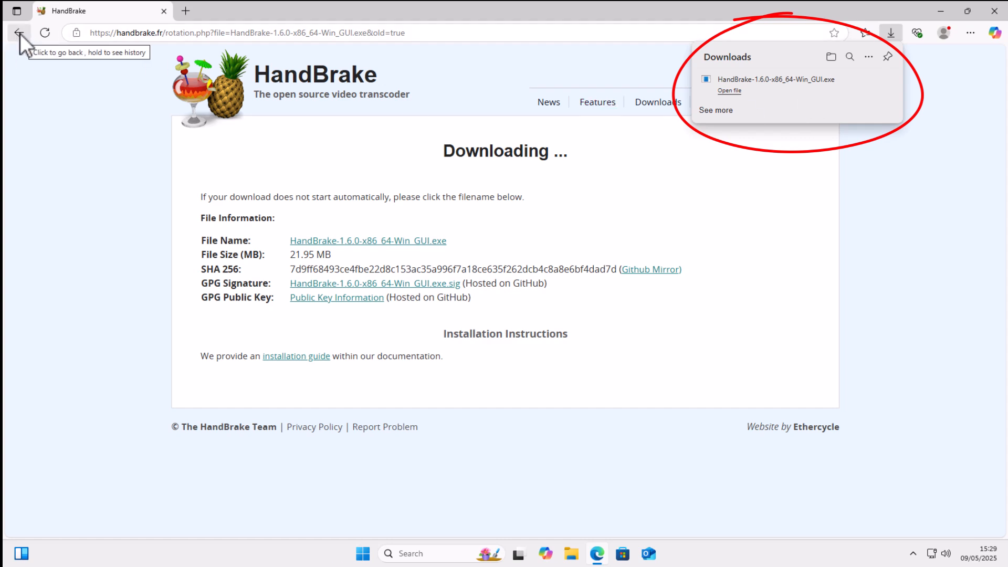
click(18, 33)
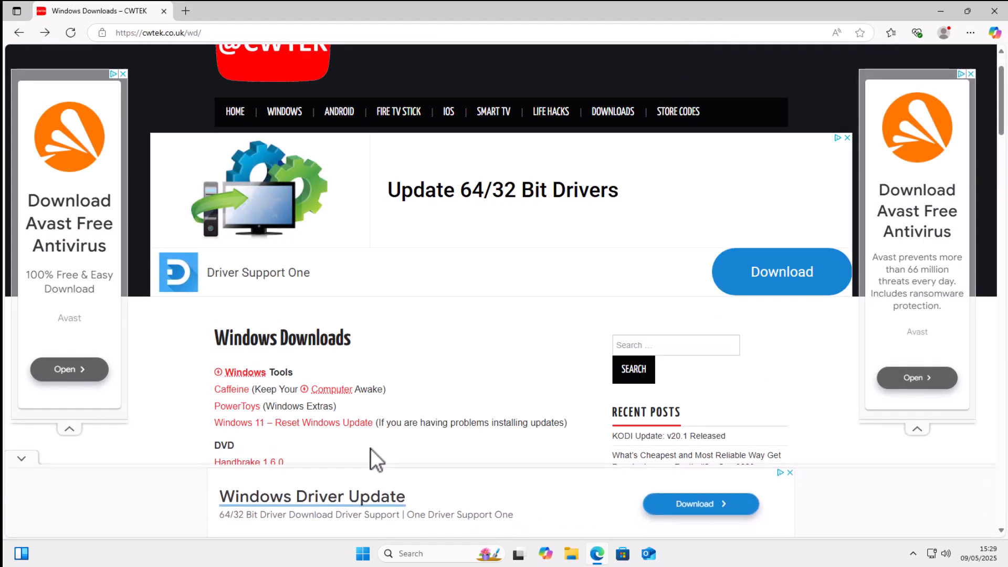
scroll(down, 3)
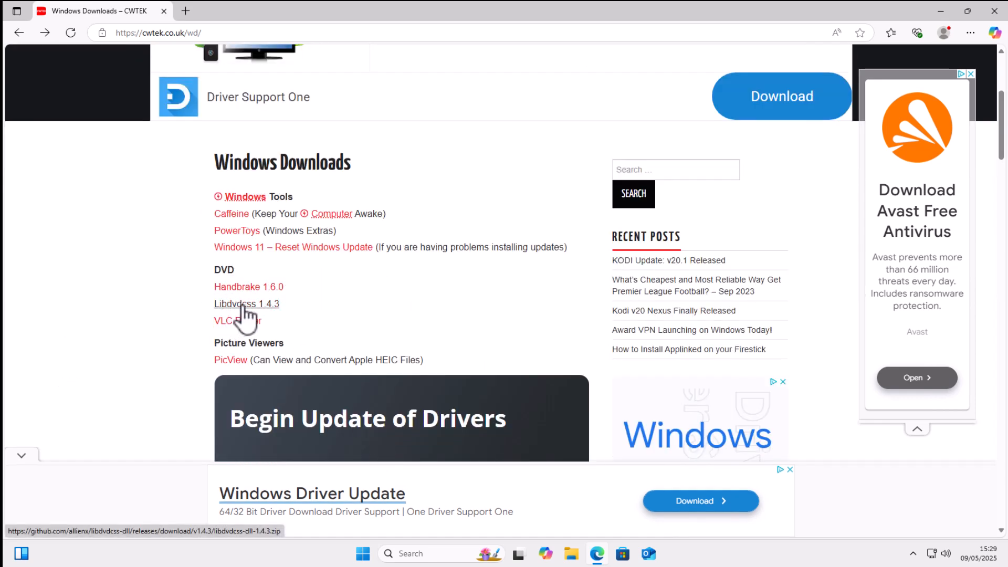
click(246, 303)
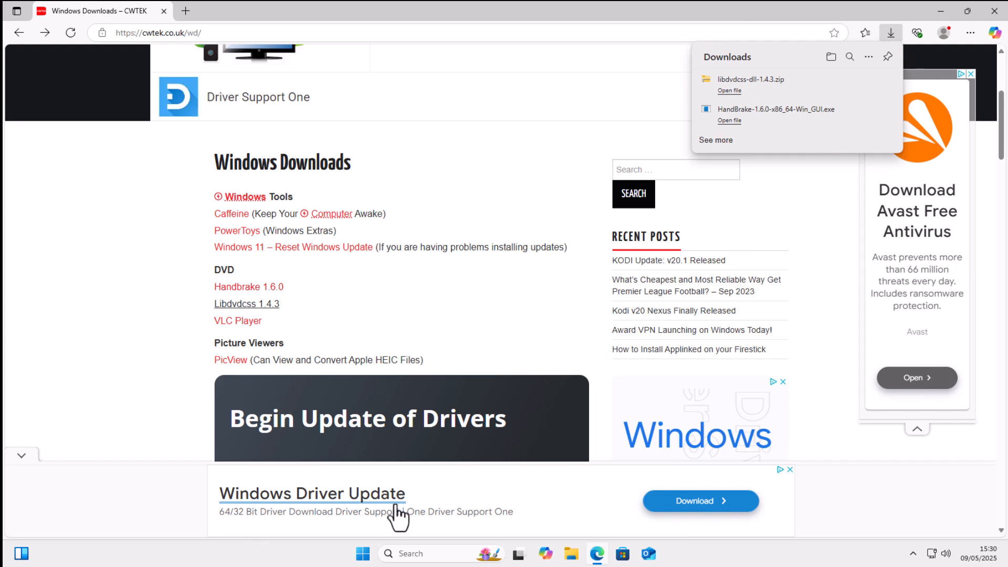
mouse_move(995, 24)
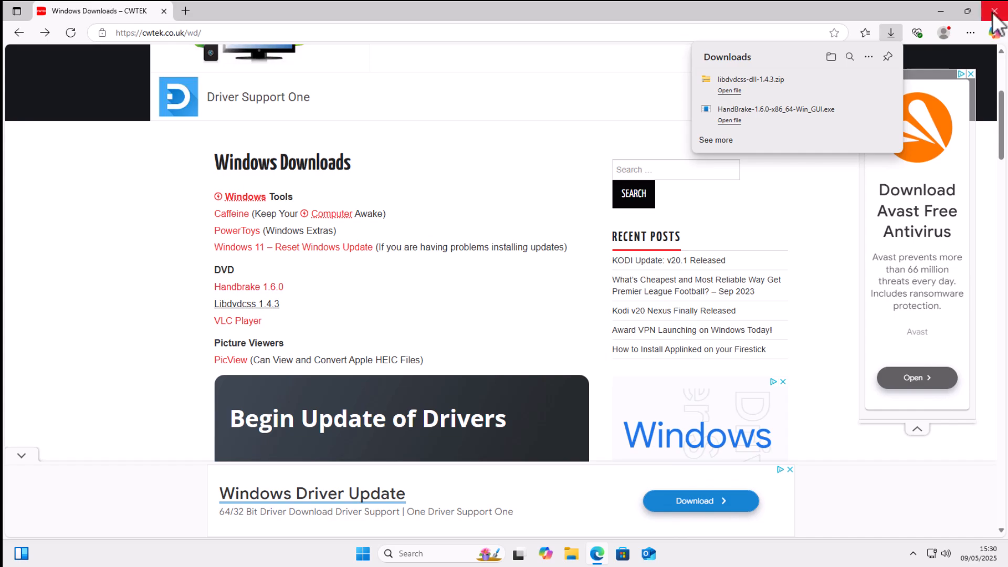
Close Edge and show the Downloads folder in File Explorer with the HandBrake installer selected.
click(995, 11)
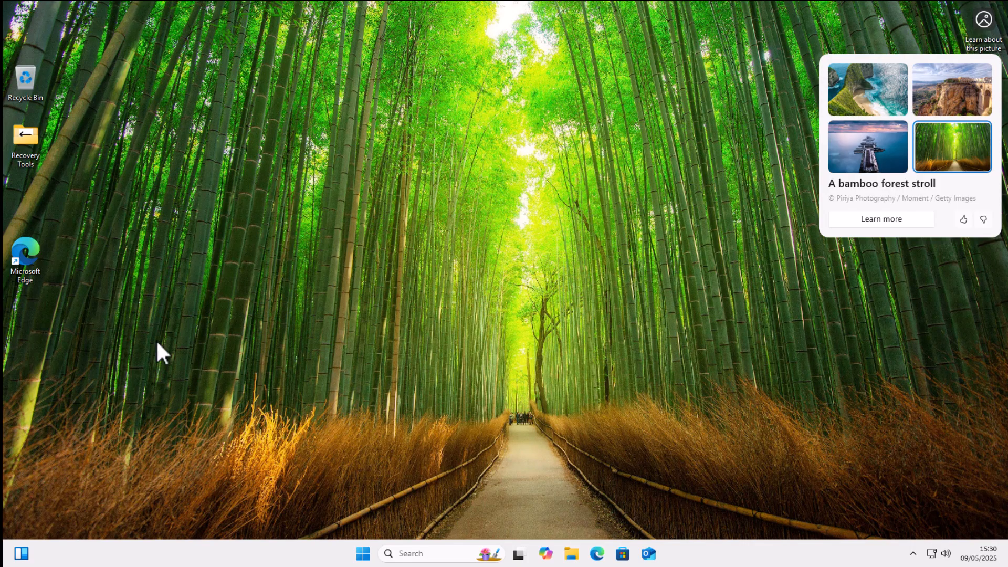
click(570, 554)
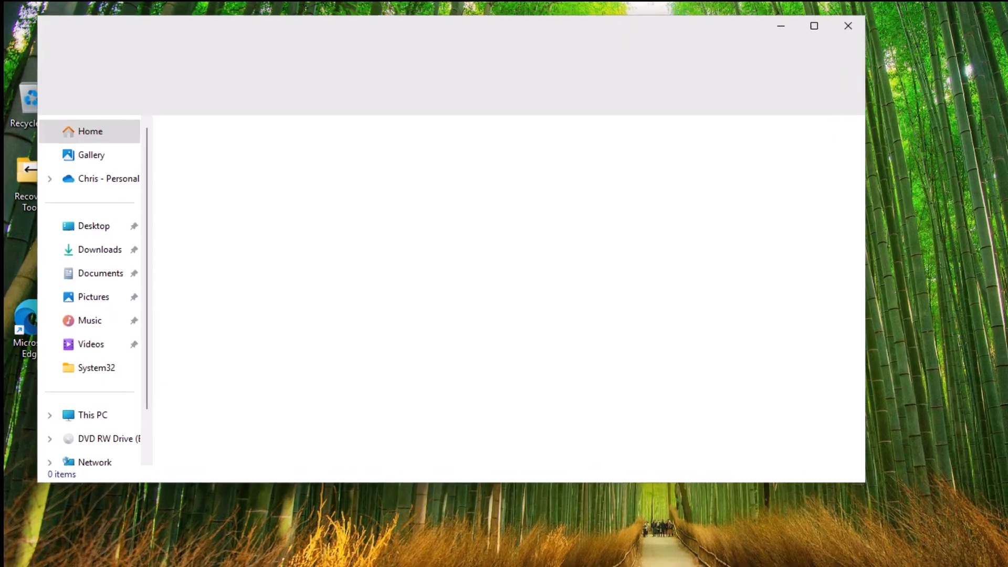
click(100, 249)
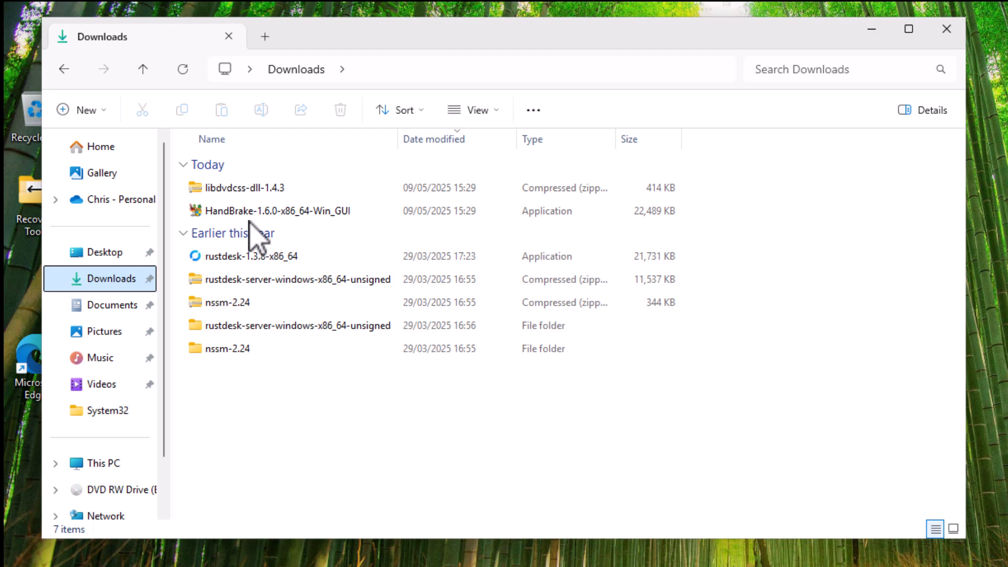
click(278, 210)
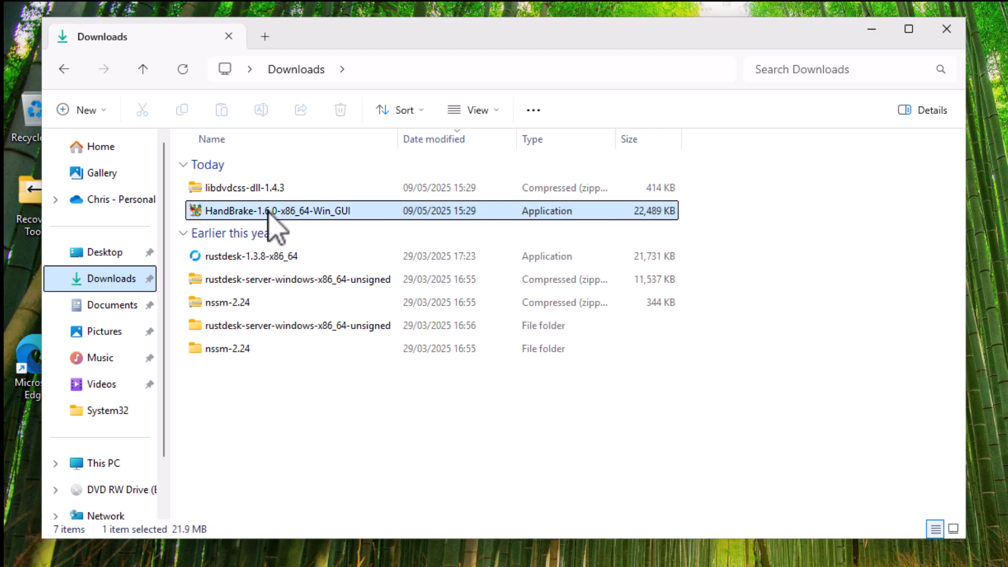
Run the HandBrake 1.6.0 installer, accept the license, install with a desktop shortcut and finish.
double_click(277, 210)
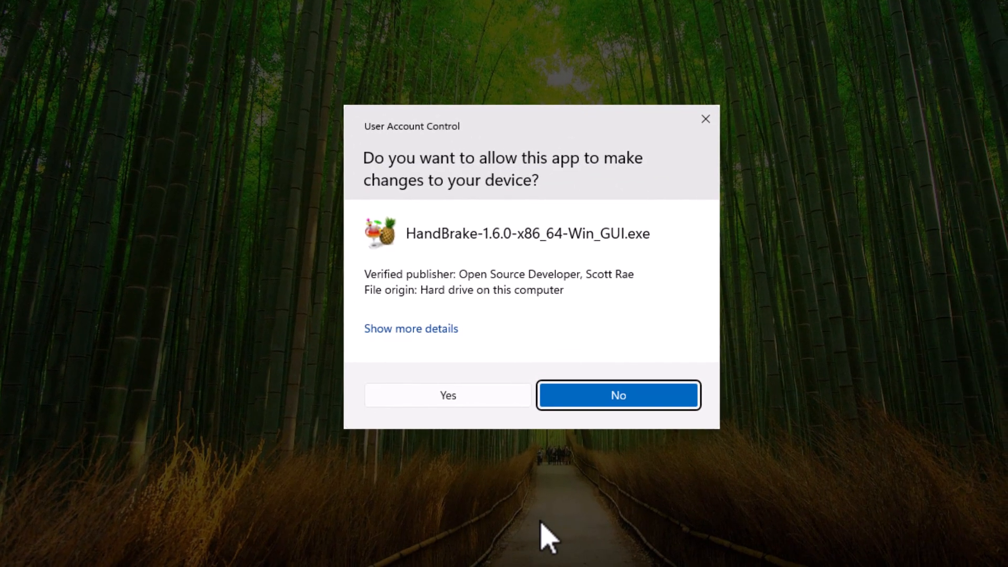
click(447, 395)
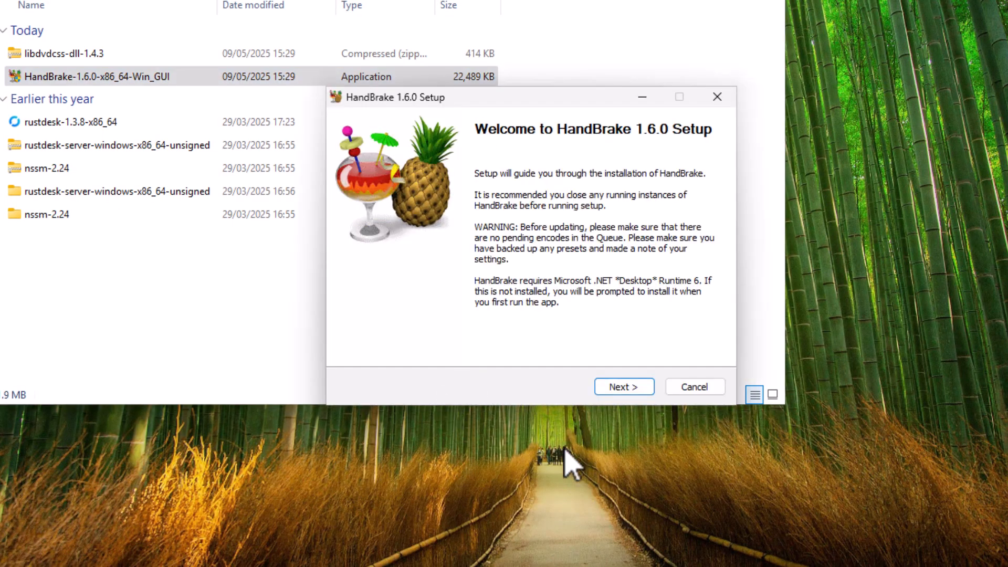
click(623, 386)
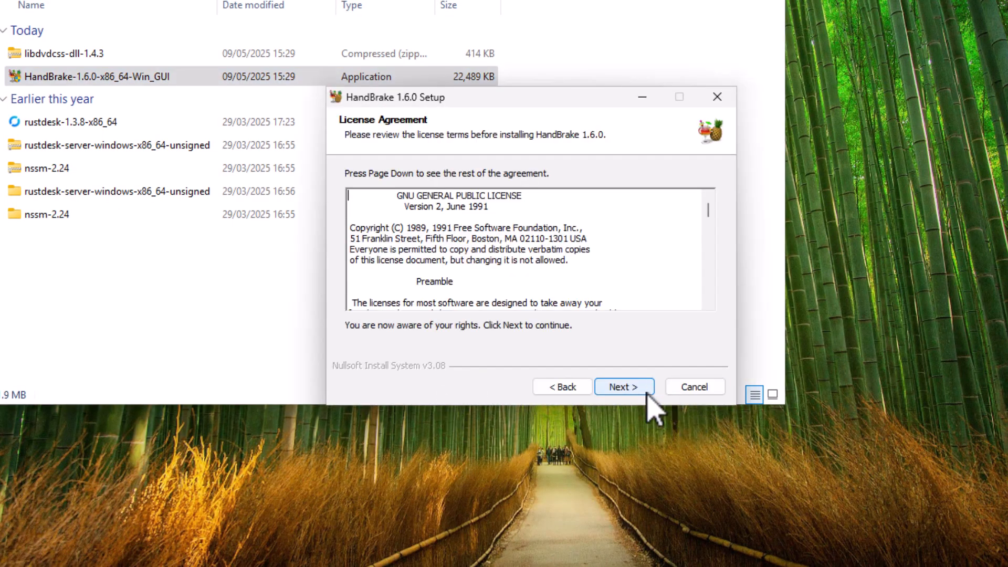
click(622, 387)
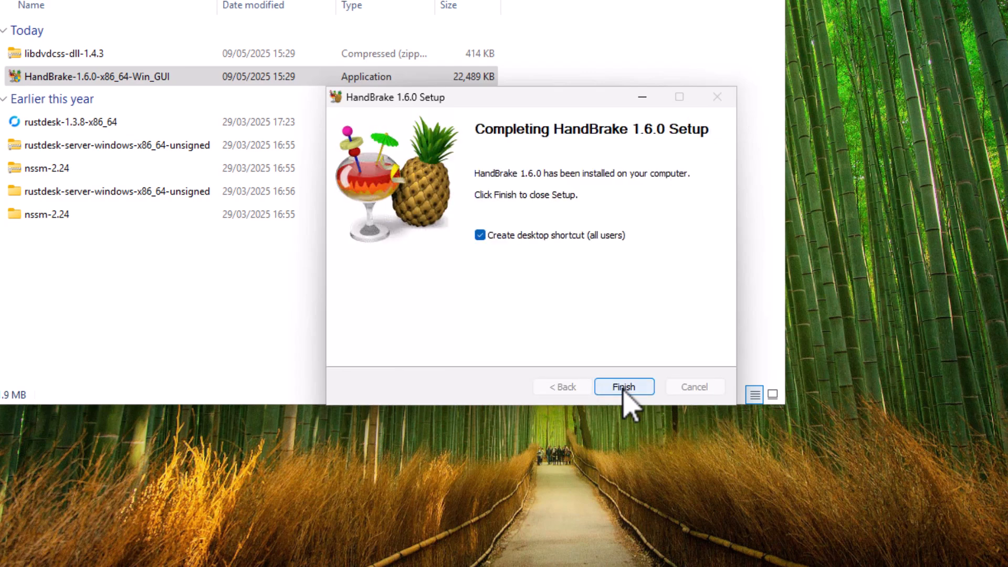
mouse_move(480, 260)
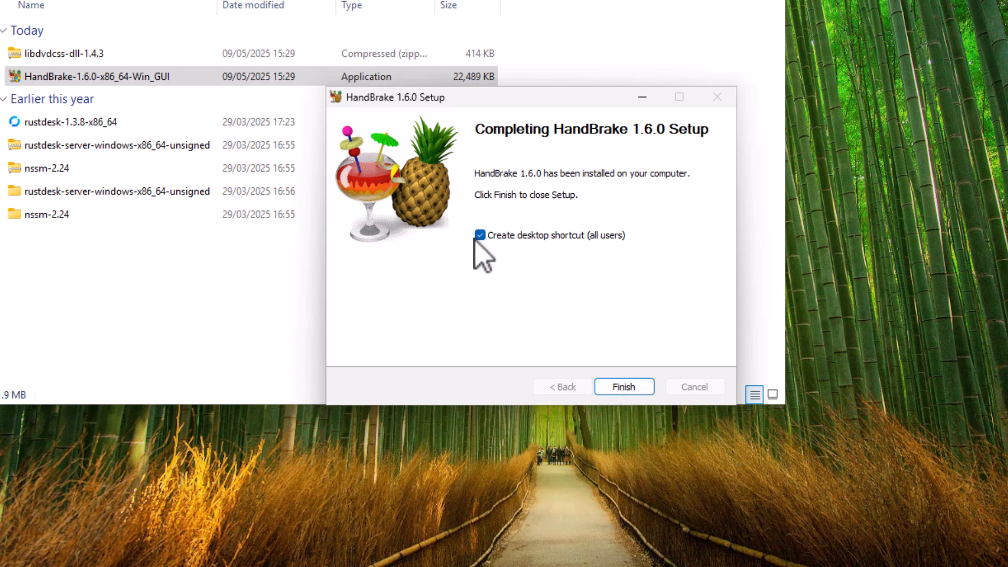
mouse_move(651, 435)
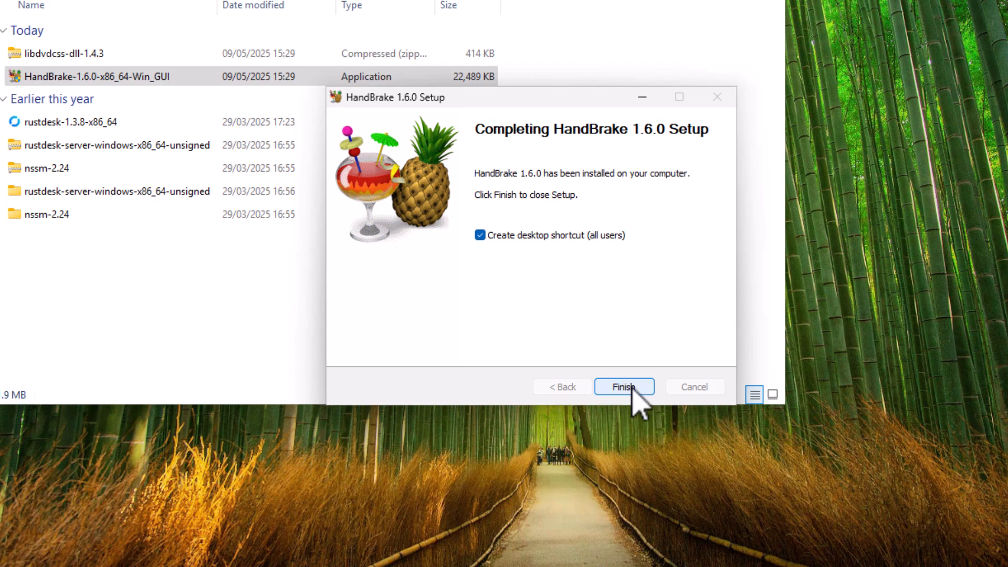
click(623, 387)
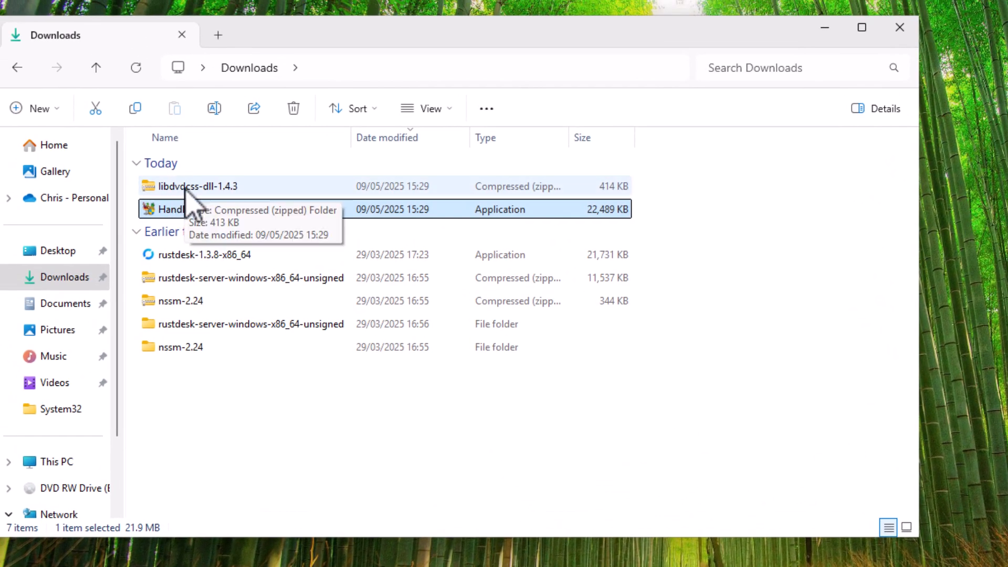
Extract the libdvdcss-dll-1.4.3 zip into a matching folder in Downloads.
click(200, 185)
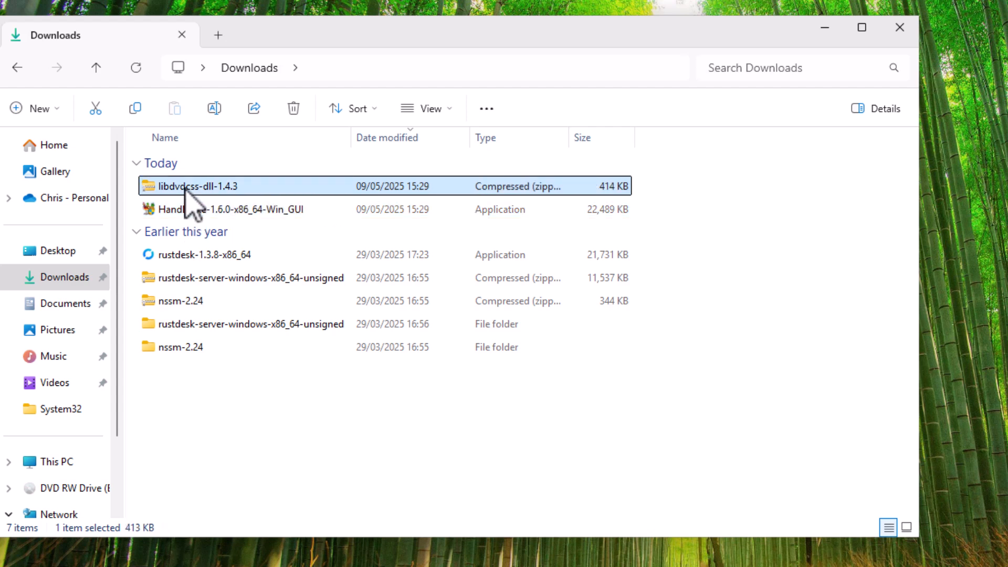
right_click(198, 185)
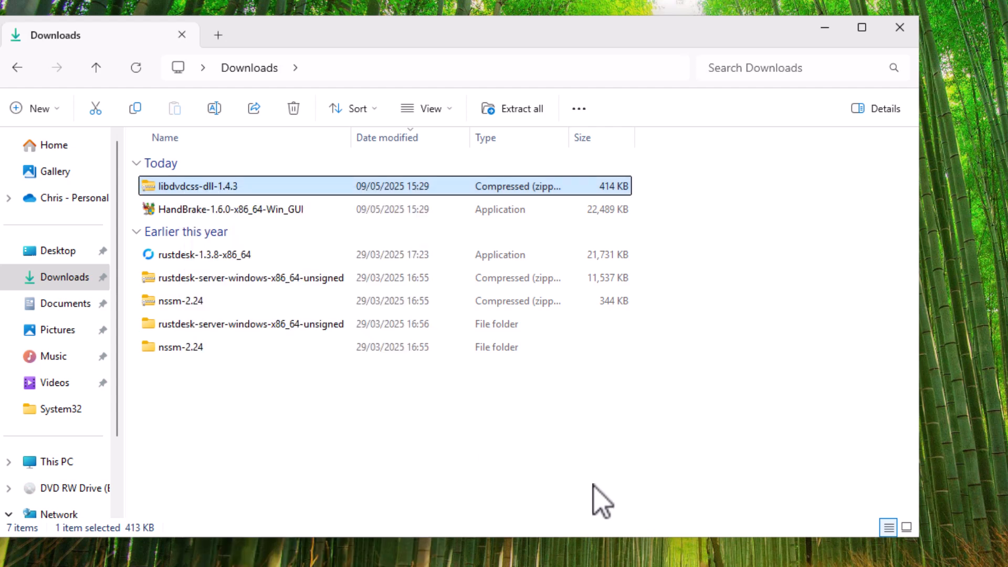
click(520, 108)
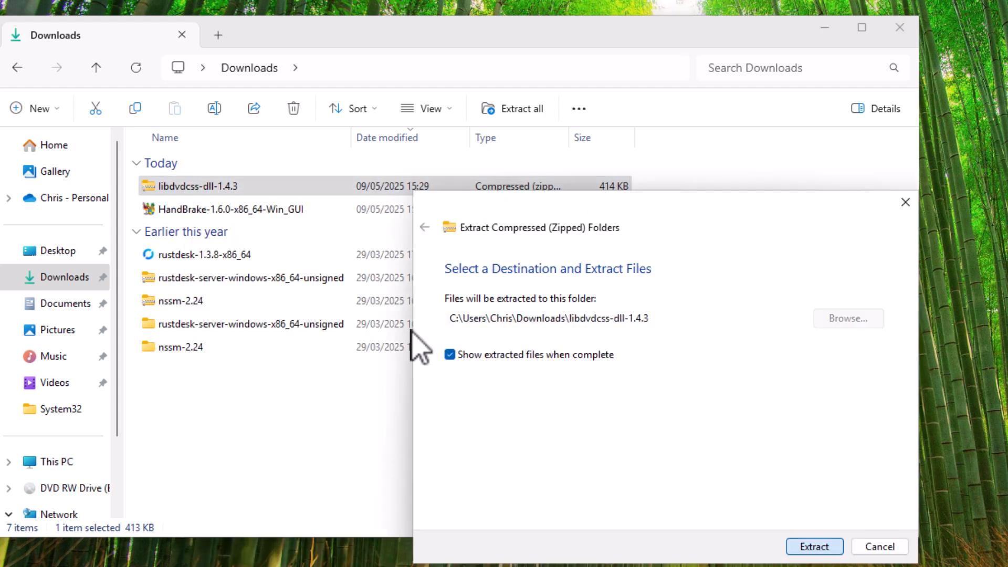
click(813, 547)
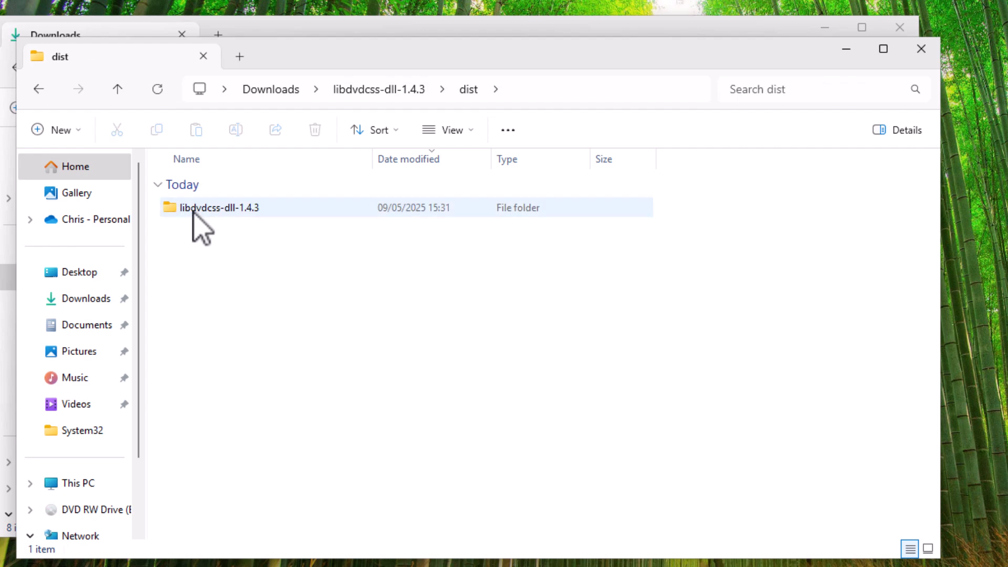
Browse into dist > libdvdcss-dll-1.4.3 > 64-bit and copy libdvdcss-2.dll.
double_click(219, 206)
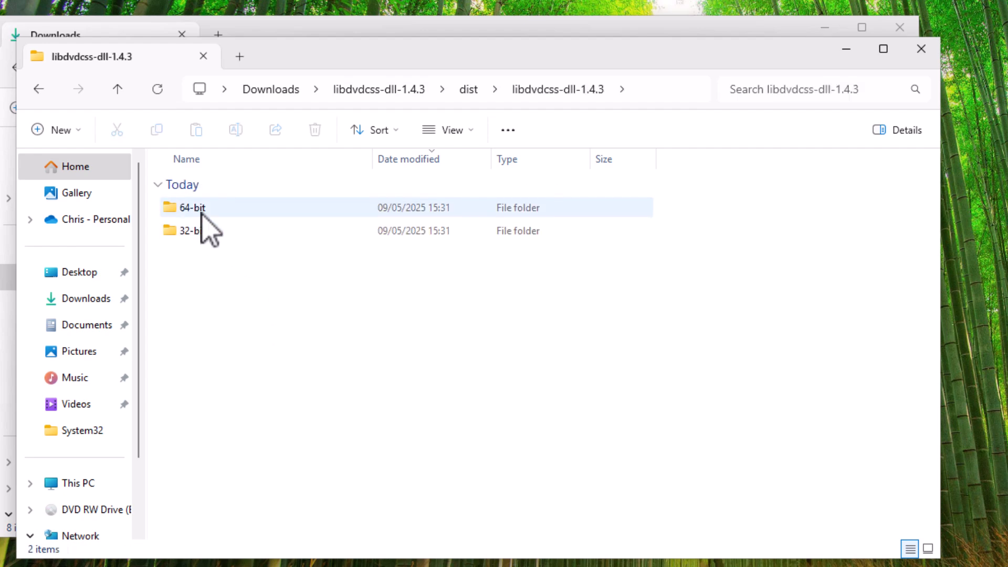
mouse_move(193, 207)
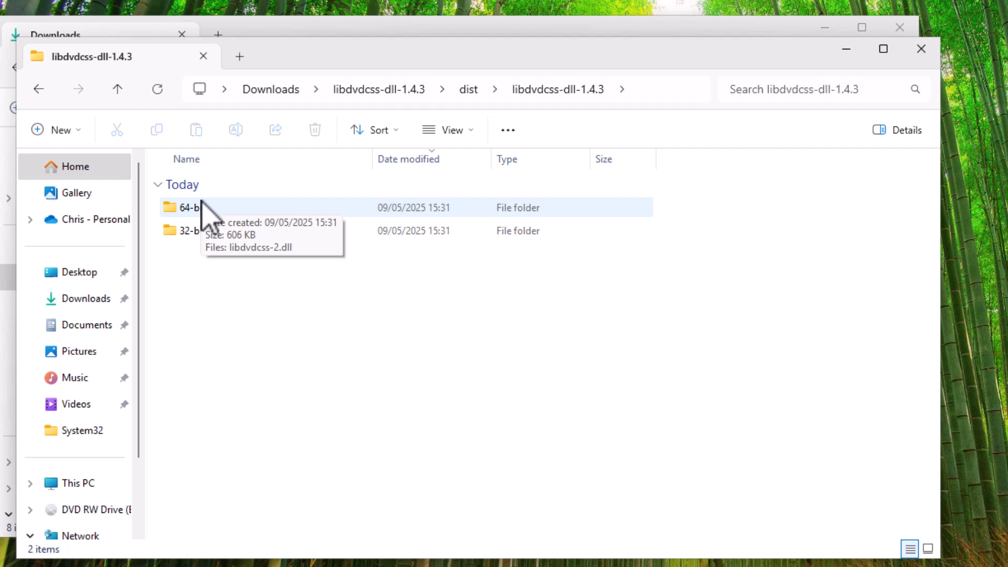
mouse_move(206, 225)
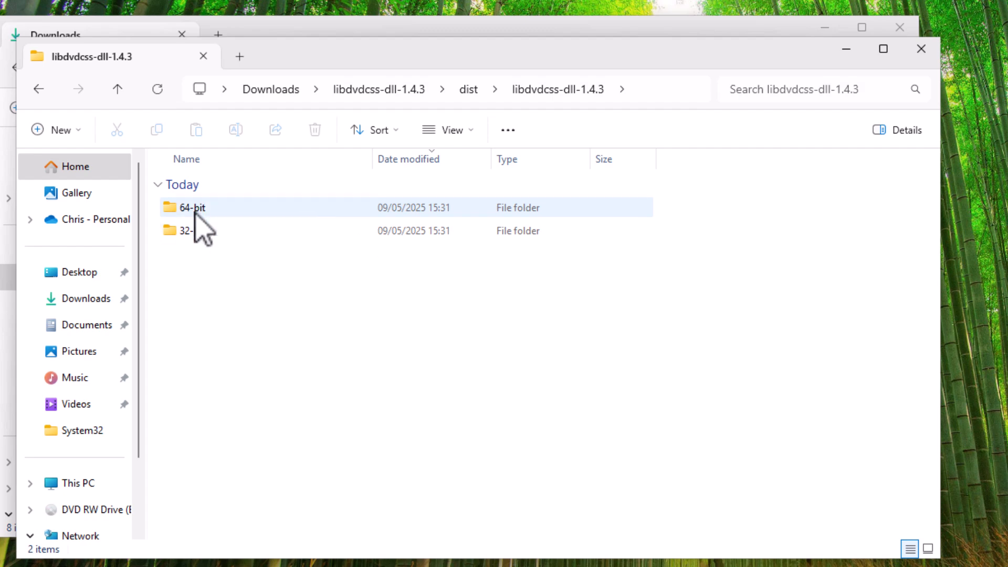
double_click(192, 207)
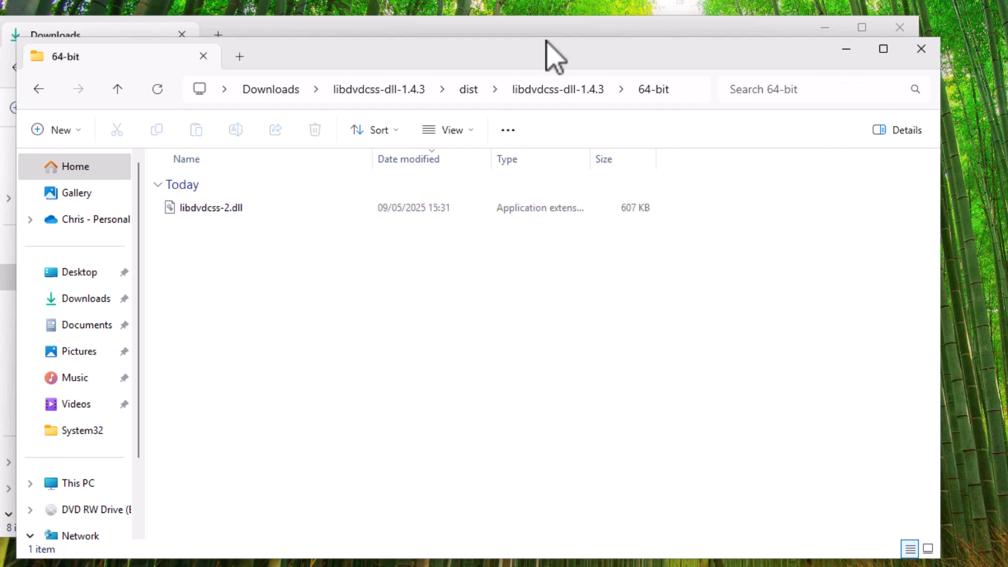
click(418, 89)
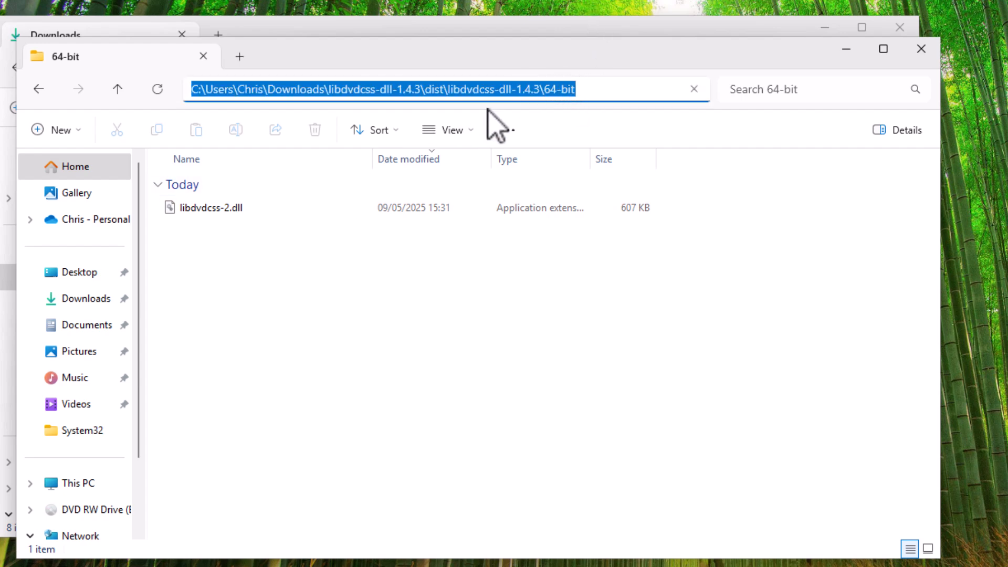
click(117, 88)
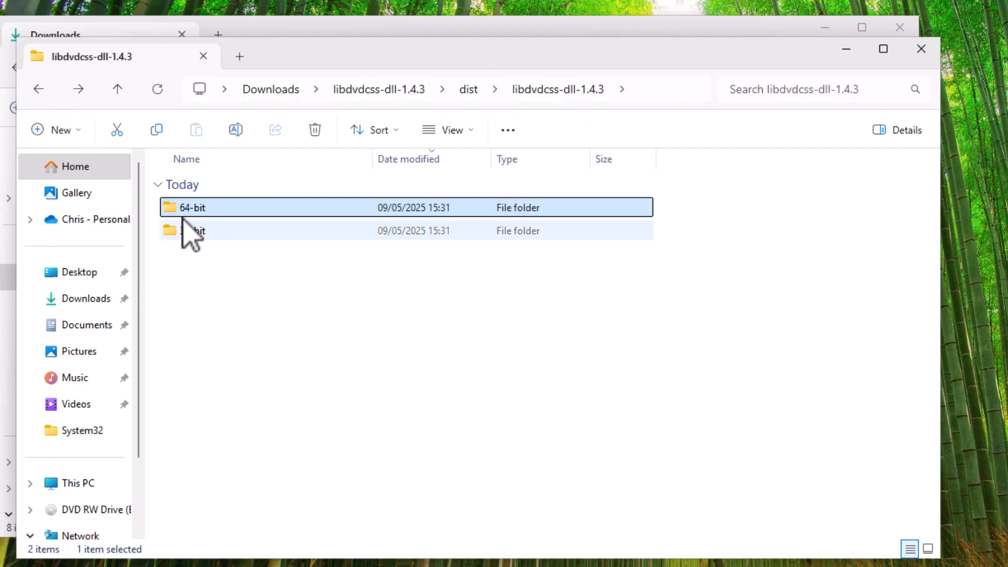
double_click(190, 207)
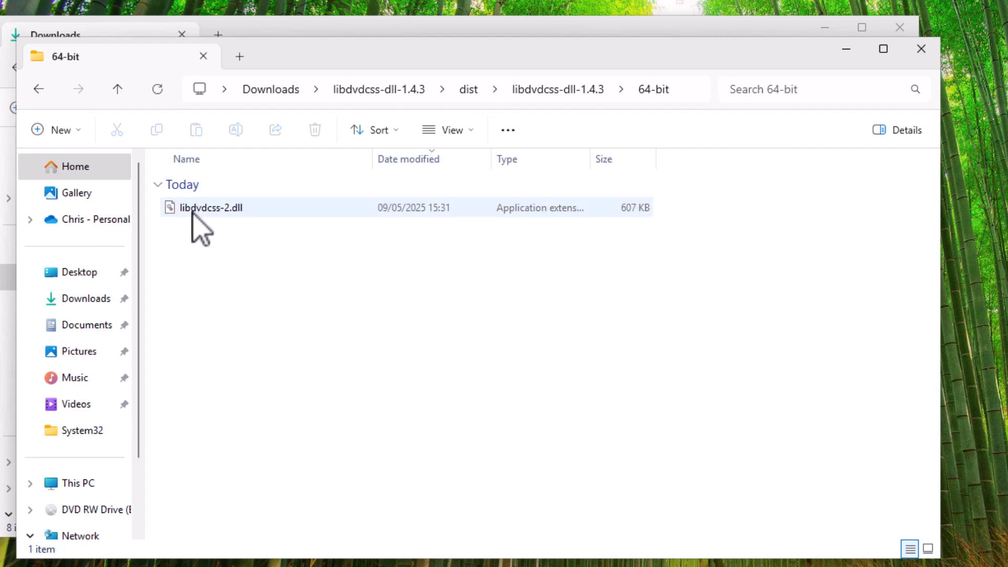
click(211, 206)
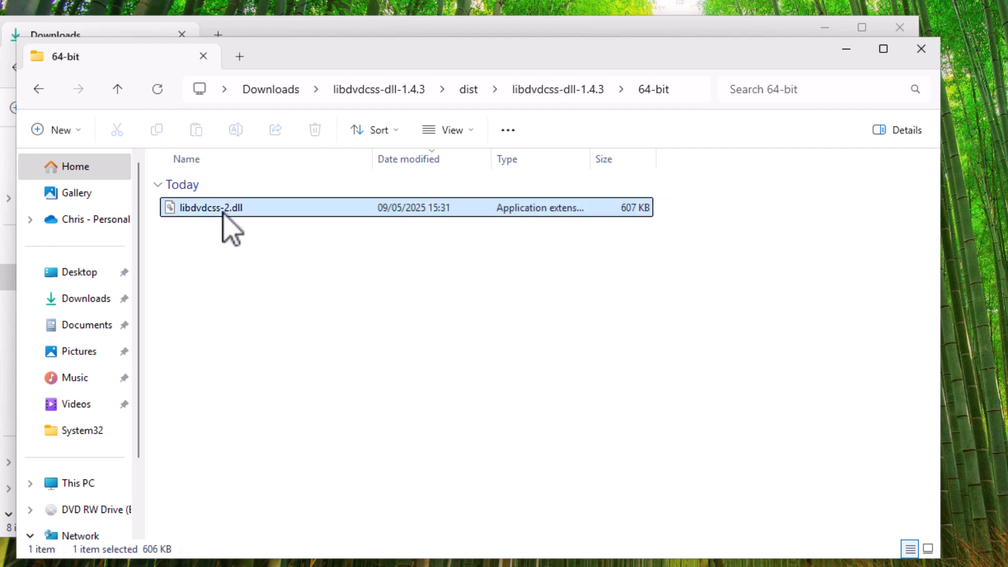
right_click(212, 207)
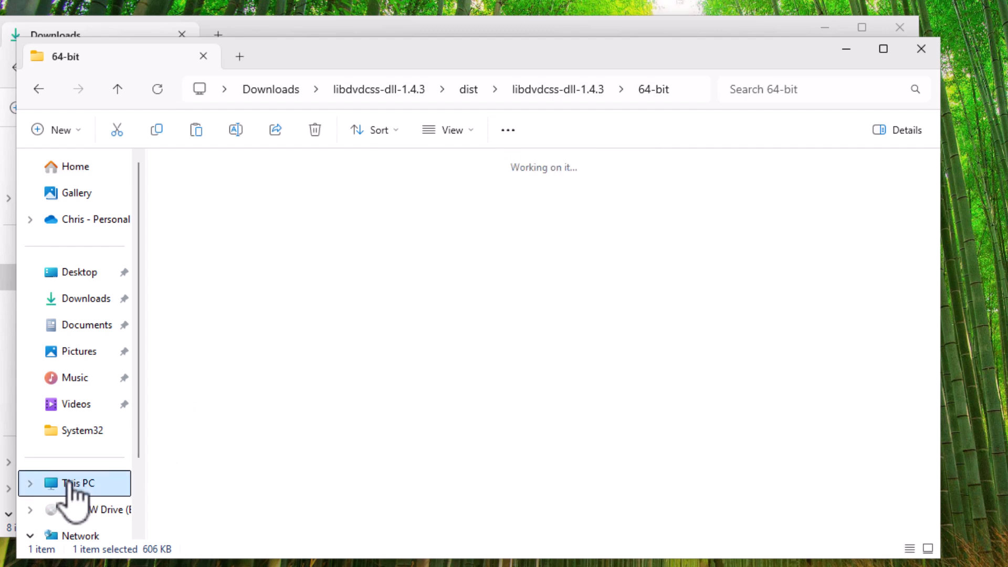
Paste libdvdcss-2.dll into C:\Program Files\HandBrake.
click(77, 483)
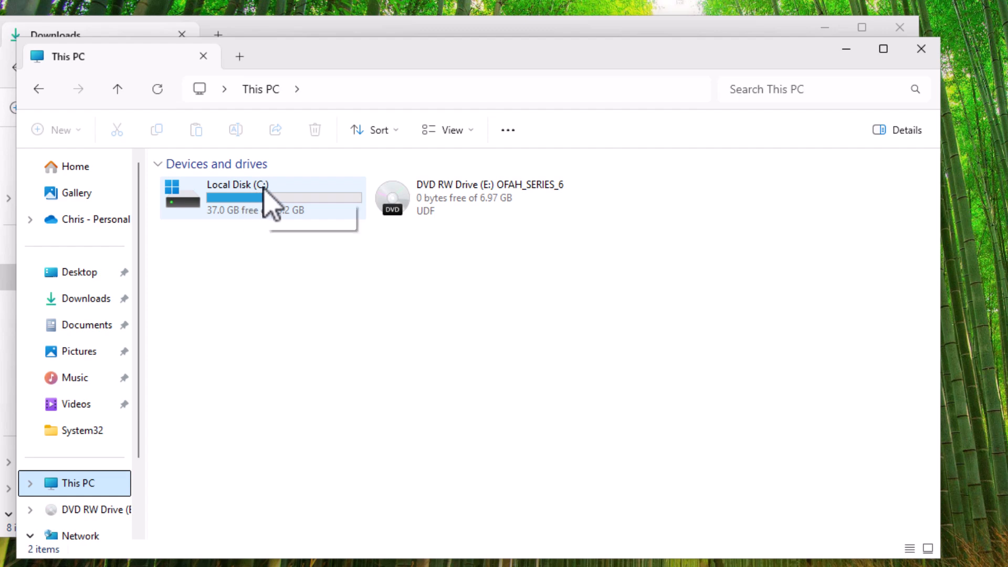
double_click(237, 197)
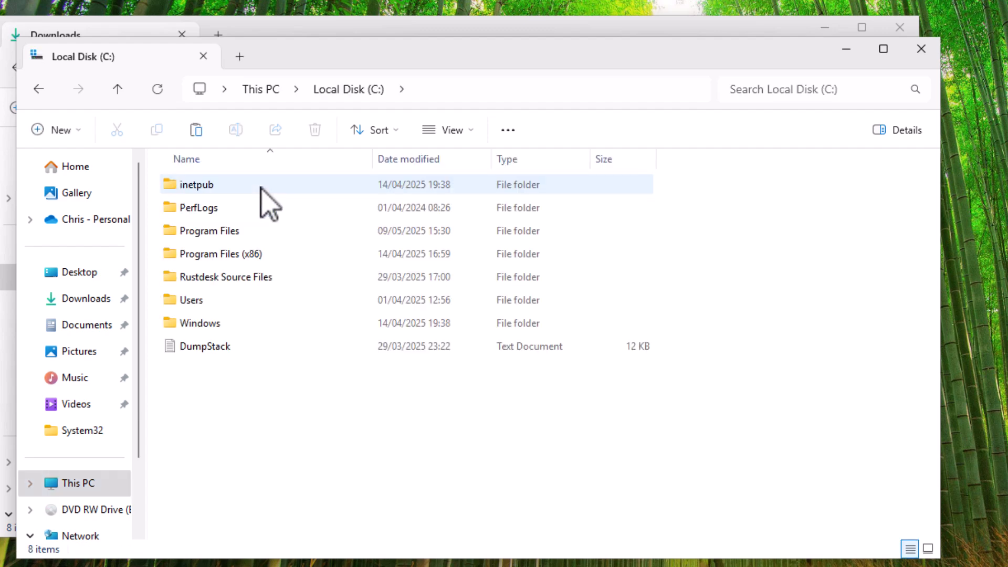
double_click(209, 230)
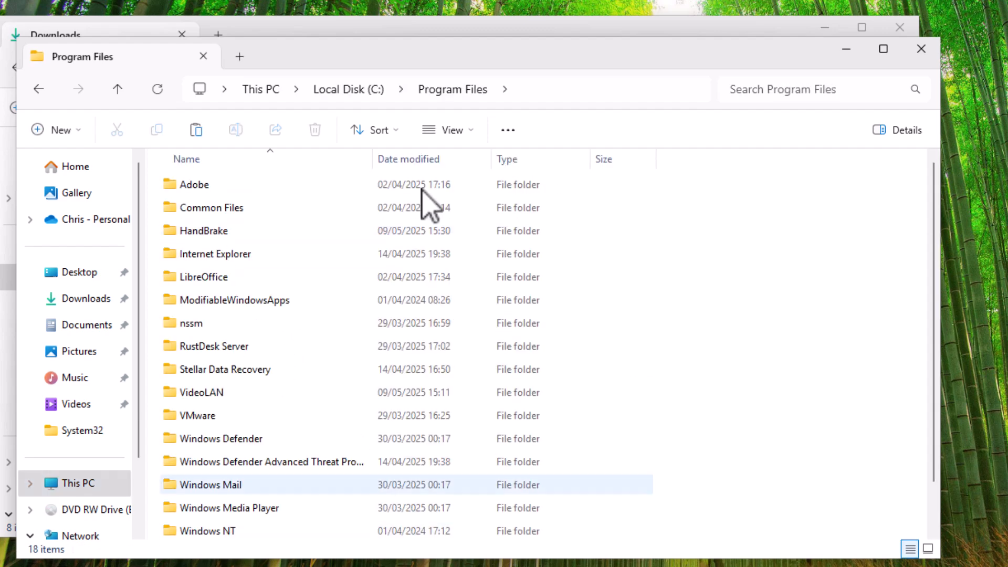
double_click(203, 230)
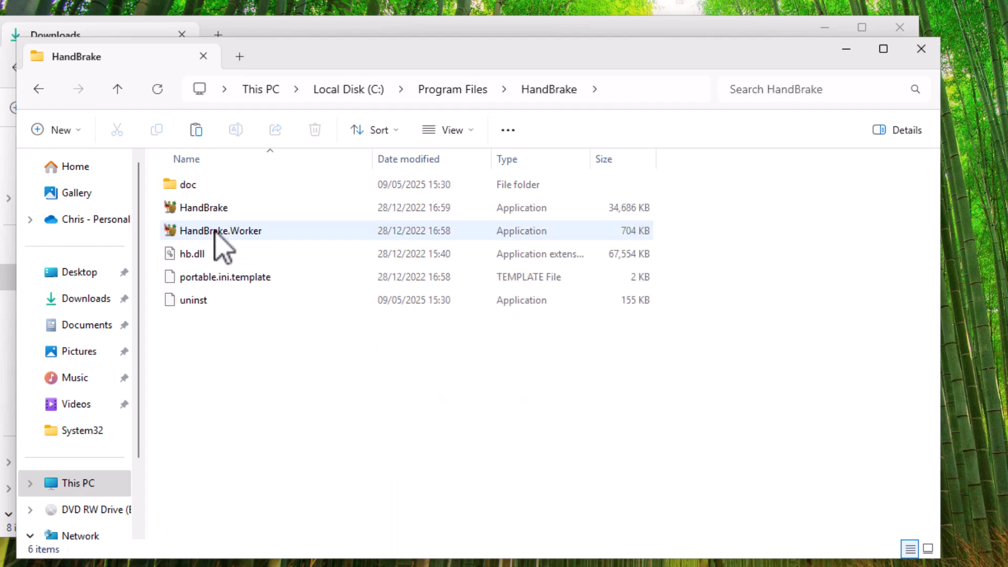
mouse_move(255, 368)
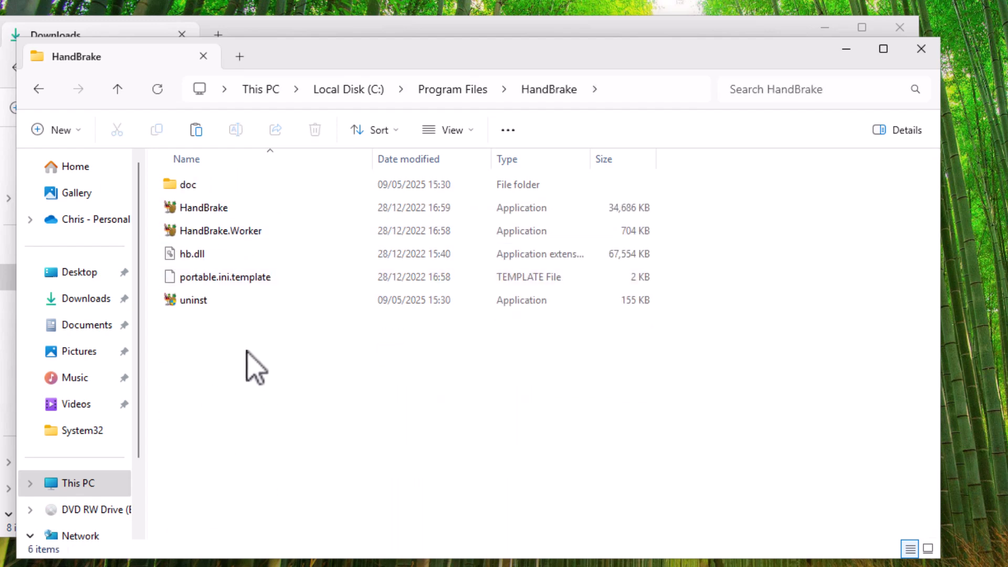
mouse_move(237, 379)
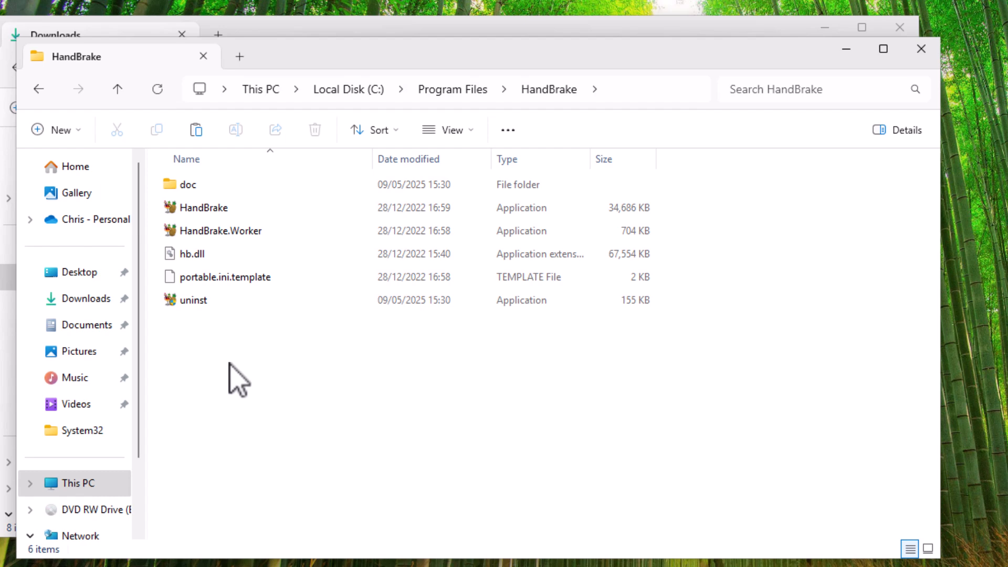
right_click(239, 379)
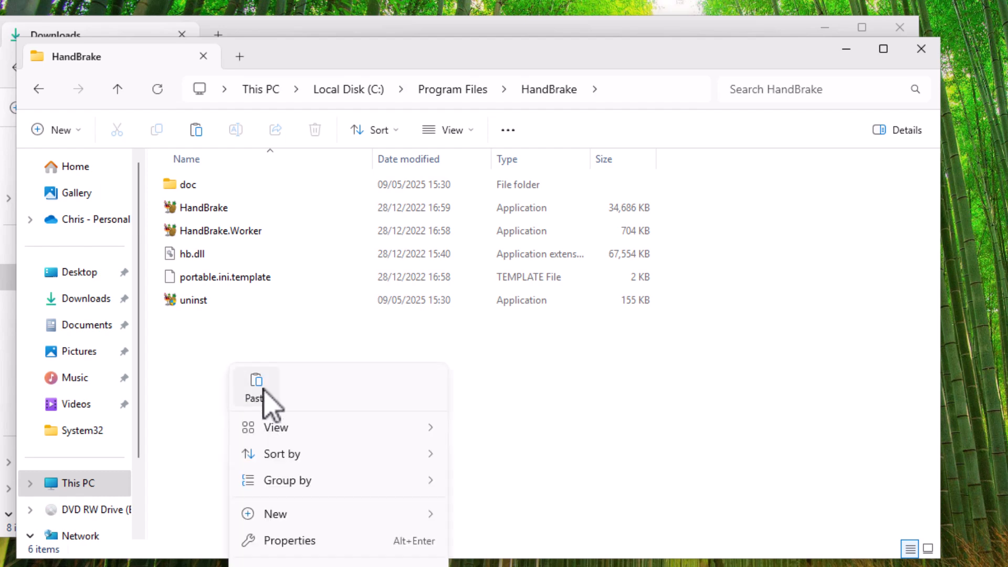
click(254, 386)
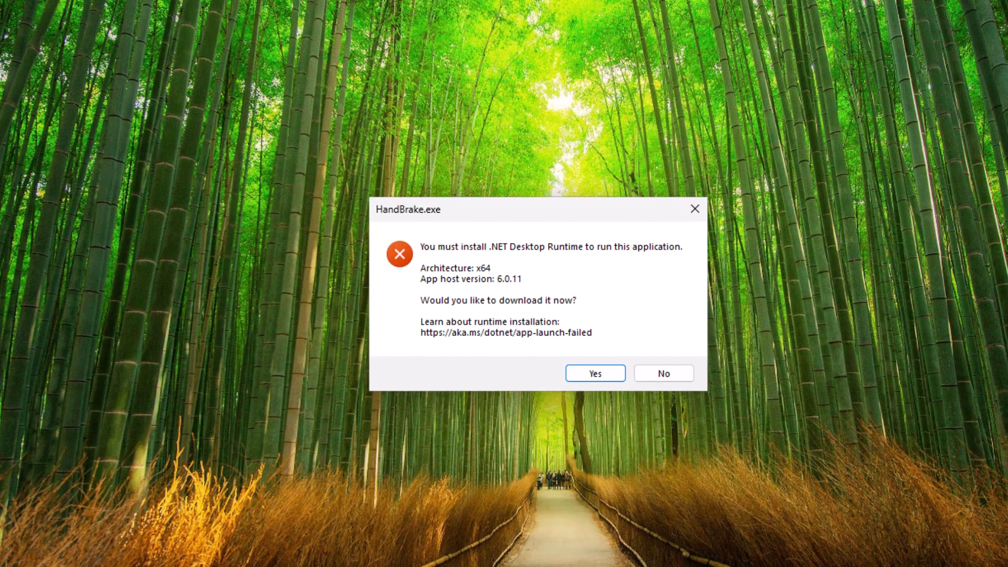
mouse_move(593, 393)
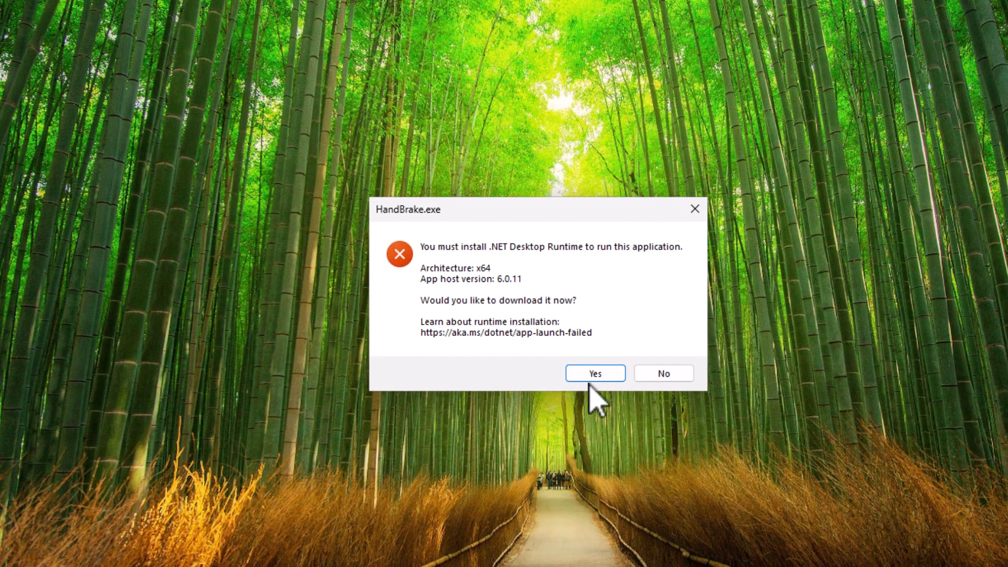
Download and install .NET Windows Desktop Runtime 6.0.36 (x64), then close its installer.
click(593, 373)
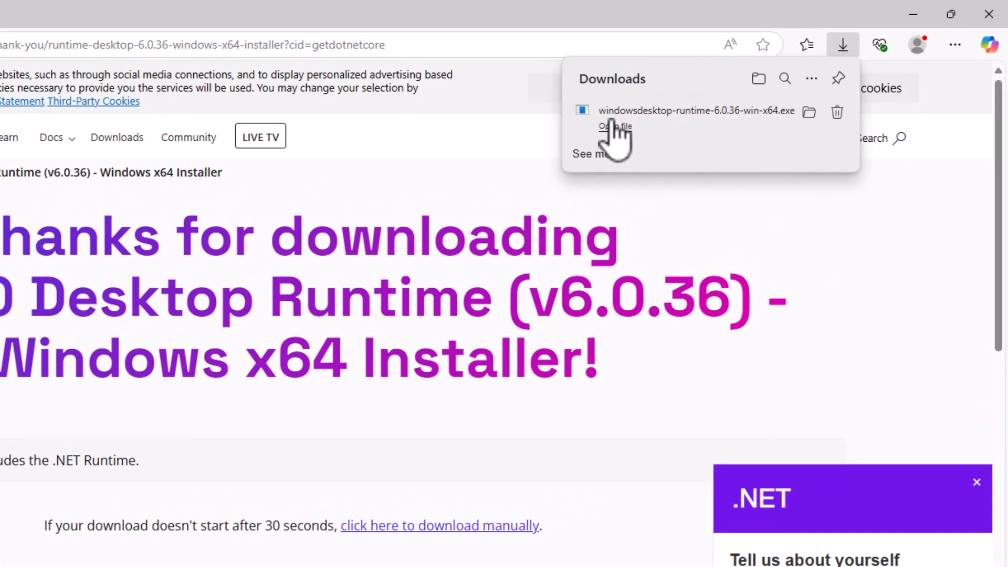
mouse_move(726, 135)
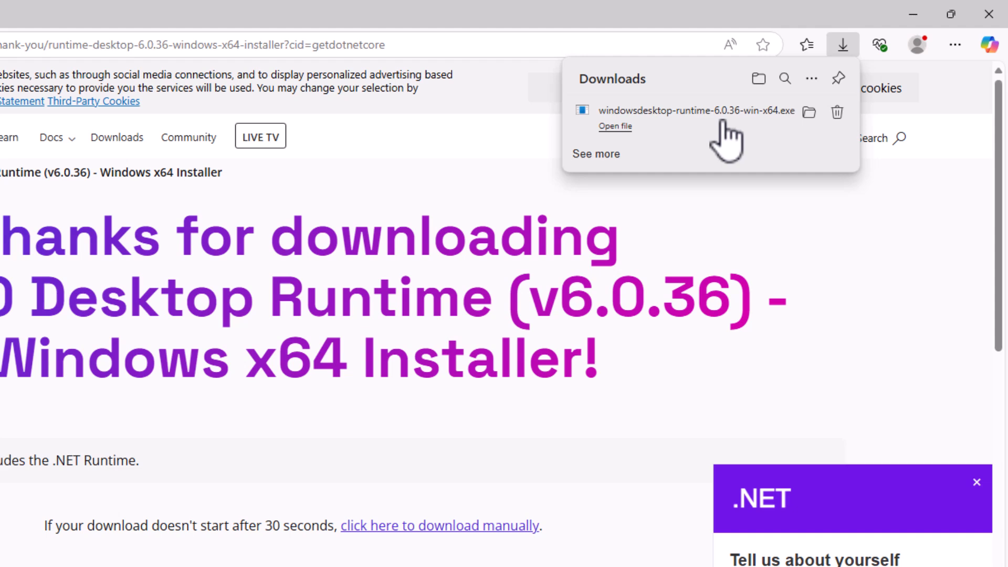
mouse_move(636, 125)
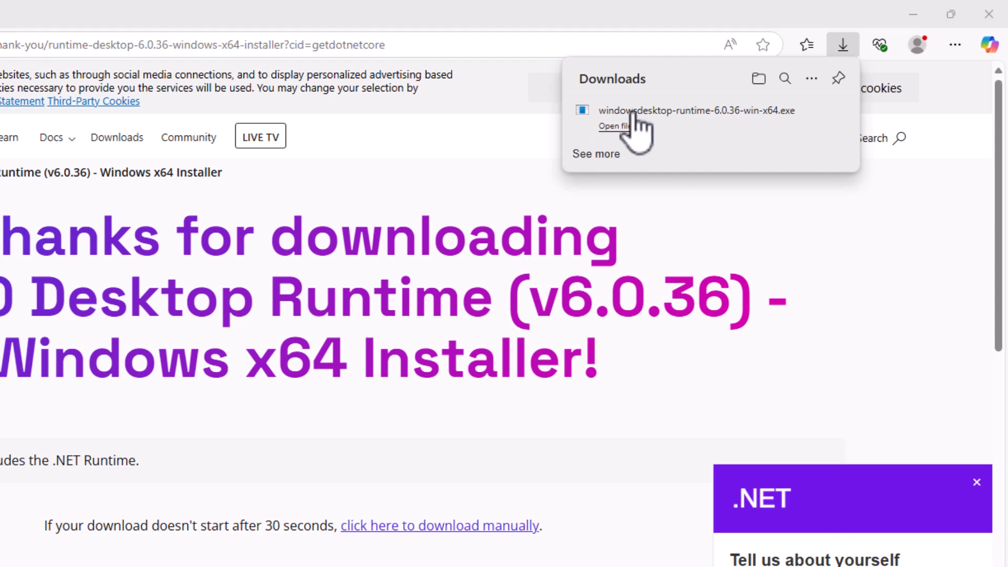
click(615, 126)
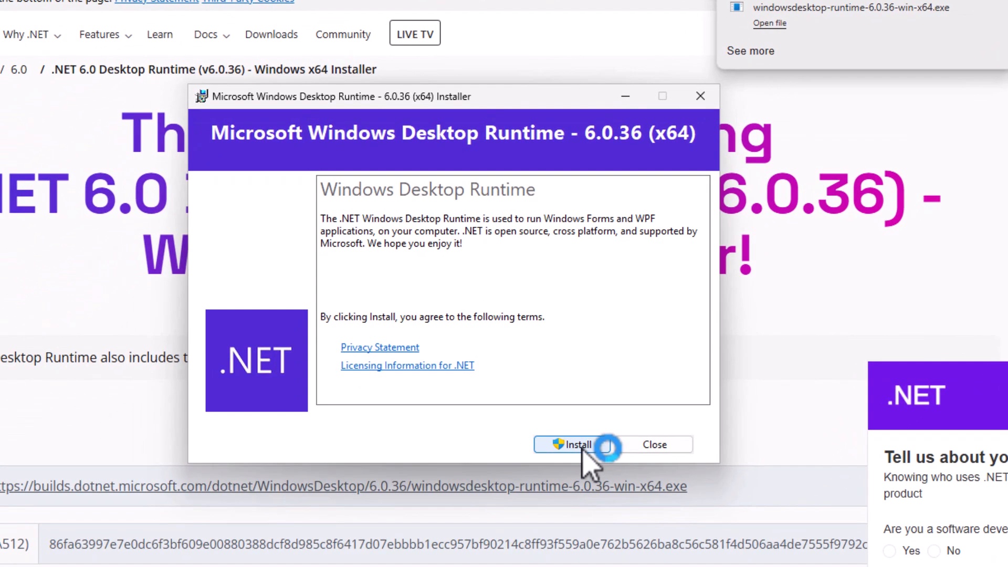
click(571, 444)
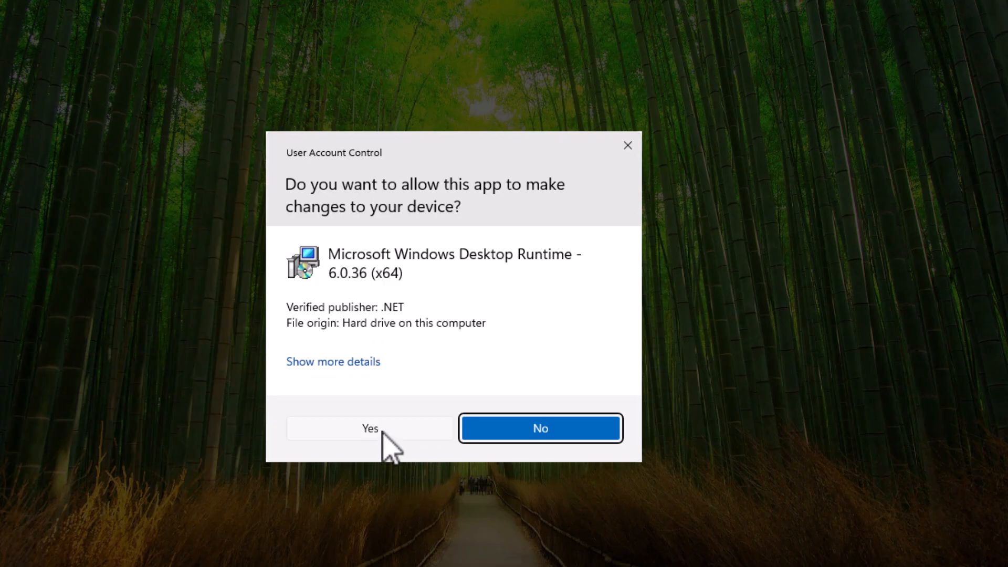
click(369, 429)
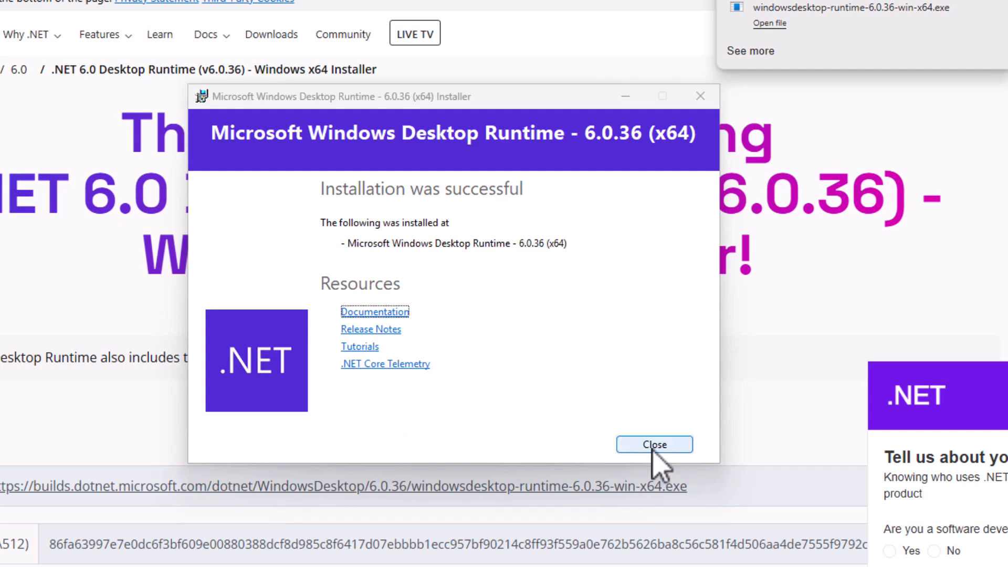
click(653, 445)
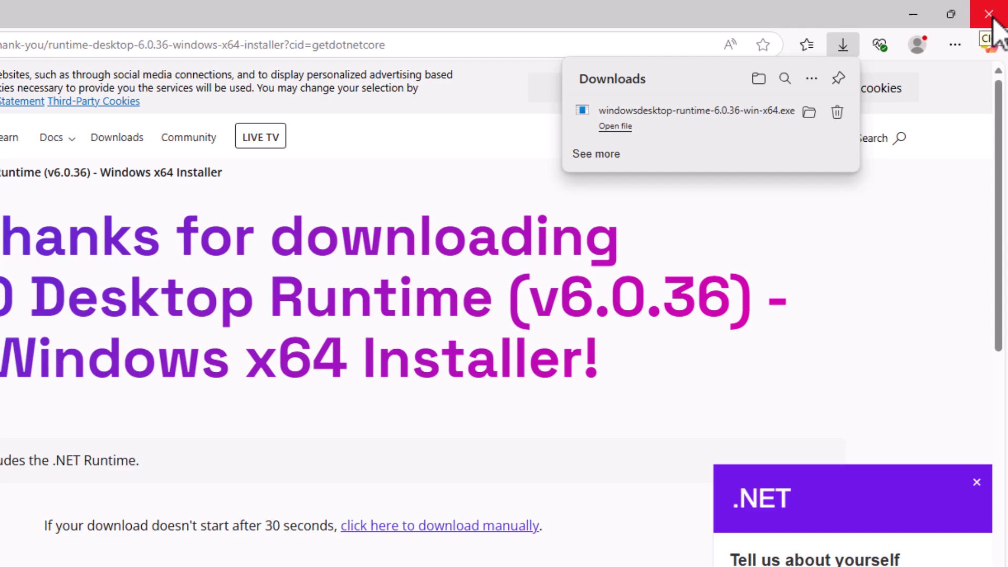
Close Edge and decline HandBrake's automatic update checks to reach Source Selection.
click(988, 13)
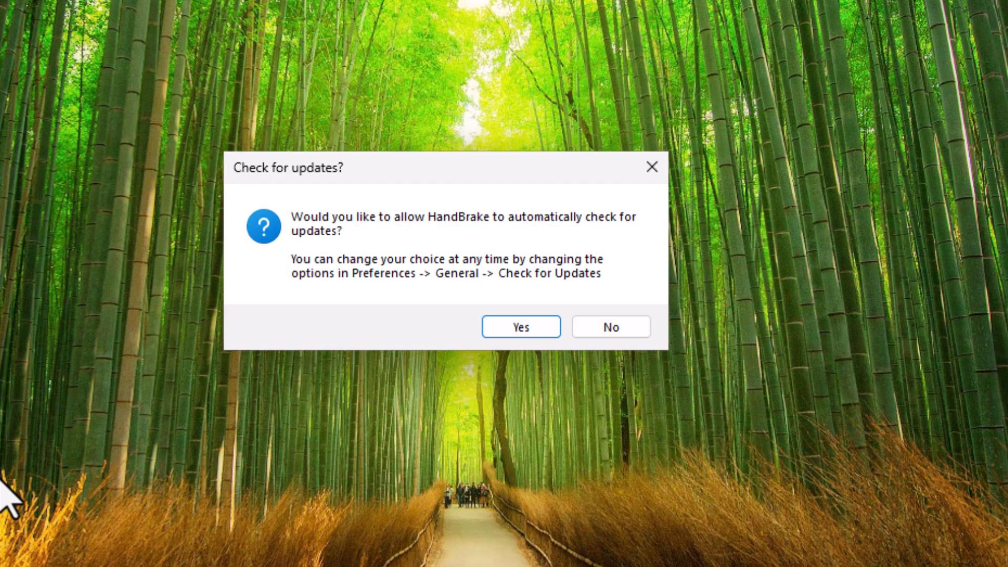
mouse_move(598, 370)
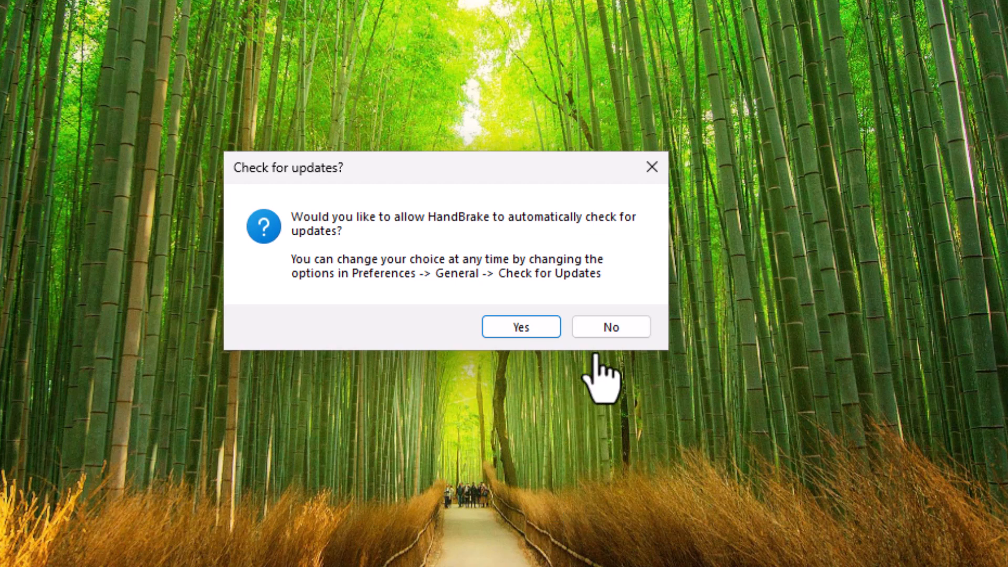
mouse_move(610, 327)
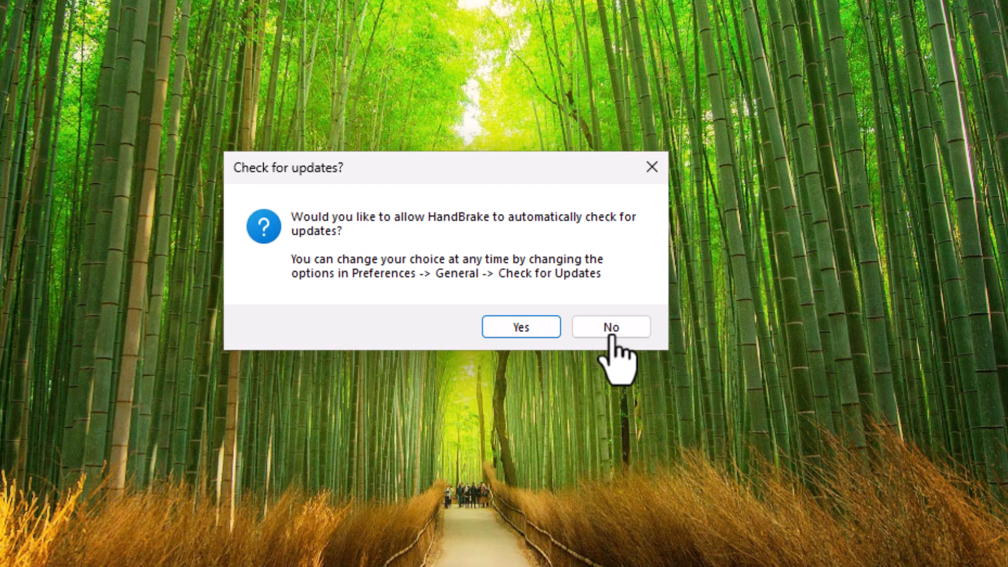
mouse_move(621, 353)
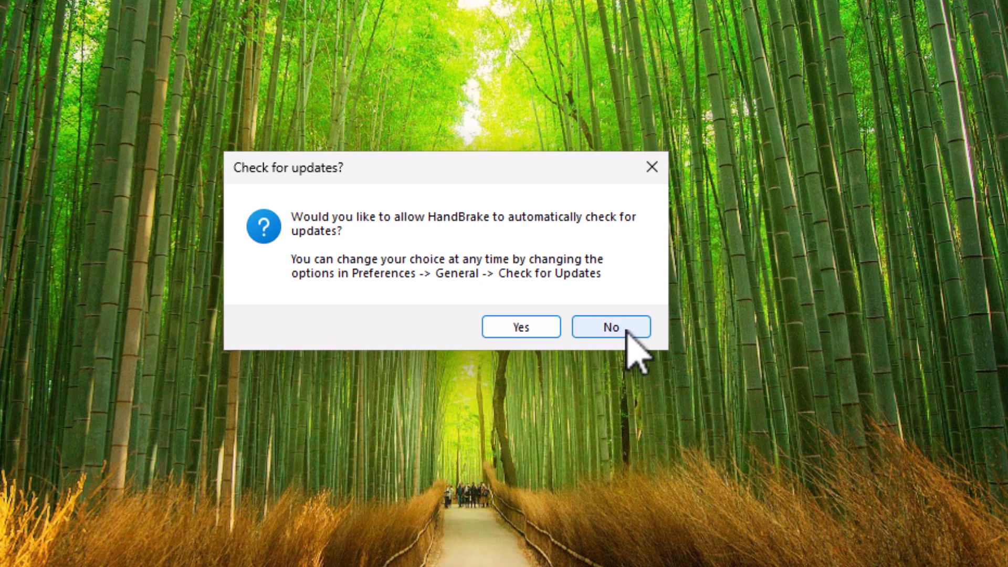
click(609, 326)
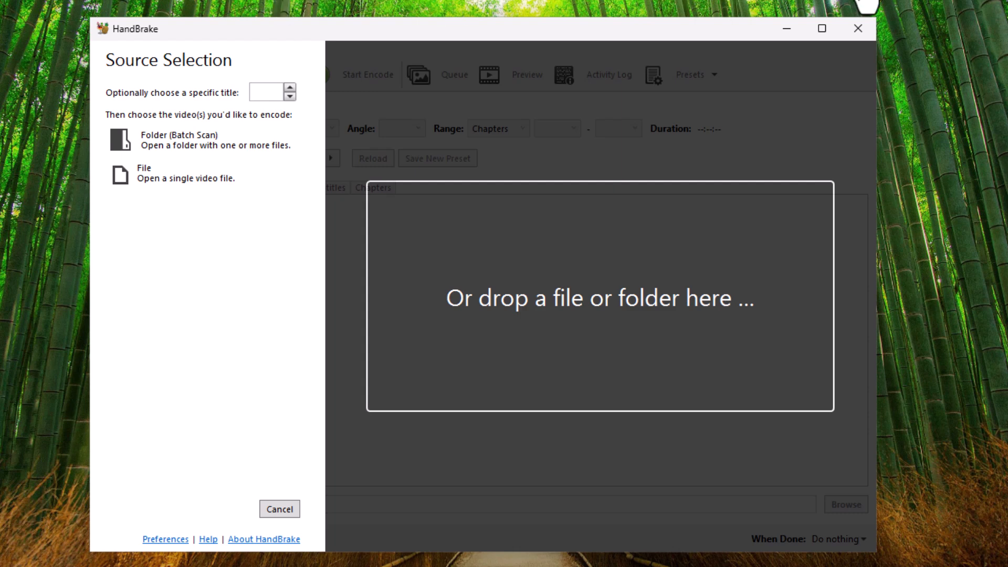
mouse_move(857, 28)
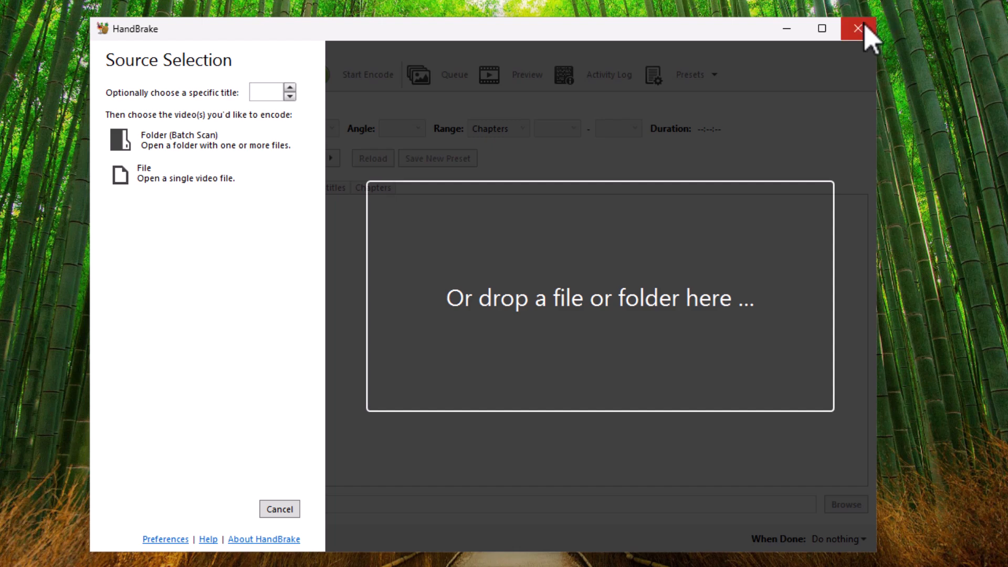
Close HandBrake and dismiss the AutoPlay notice for the inserted OFAH_SERIES_6 DVD.
click(857, 28)
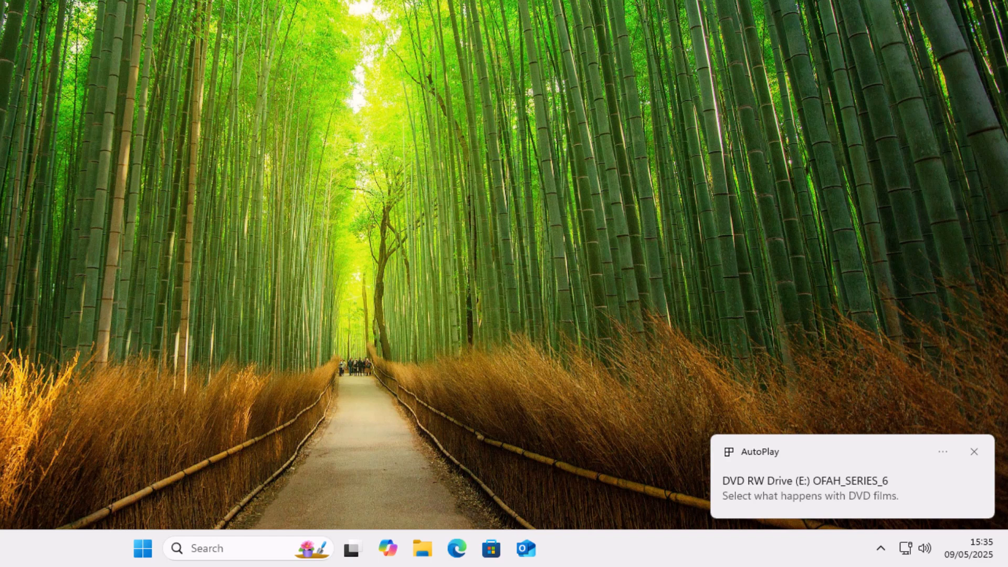
click(974, 451)
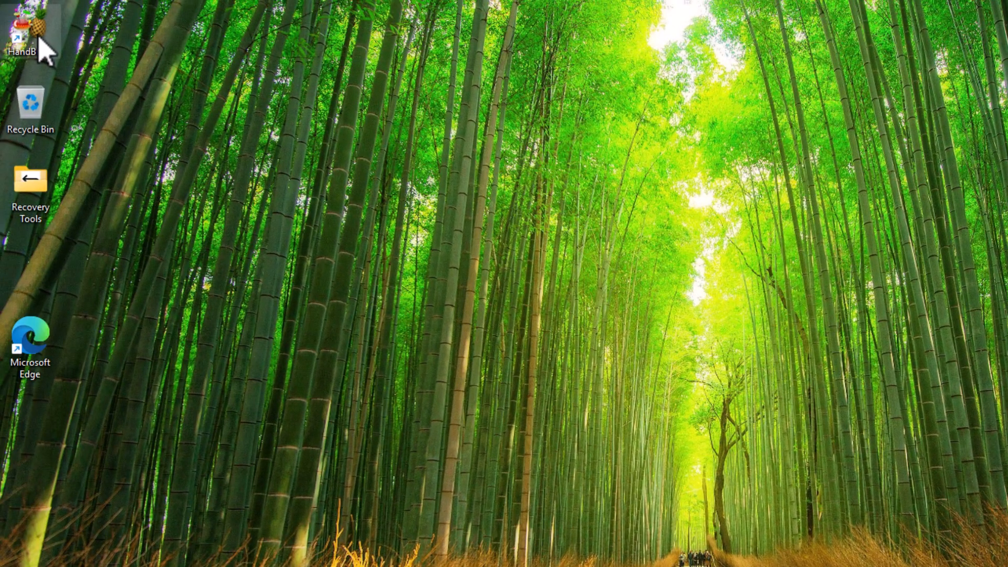
Relaunch HandBrake and scan drive E: (OFAH_SERIES_6) as the encode source.
double_click(21, 25)
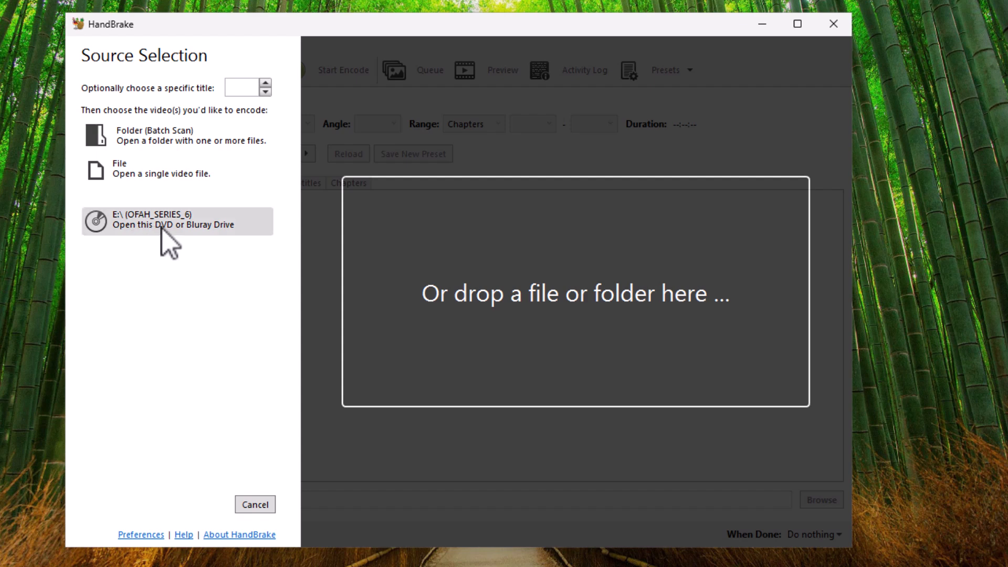
click(177, 221)
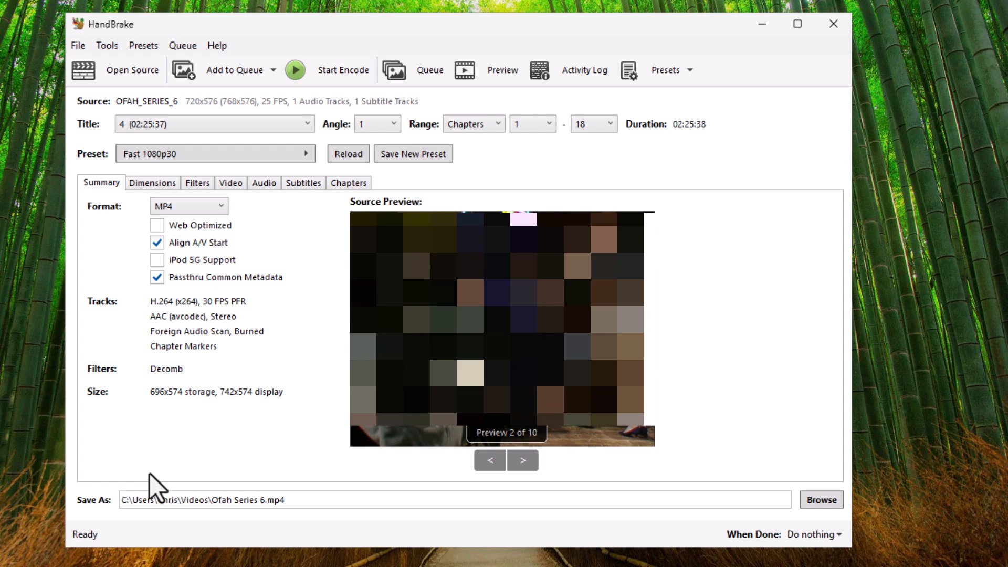
mouse_move(174, 152)
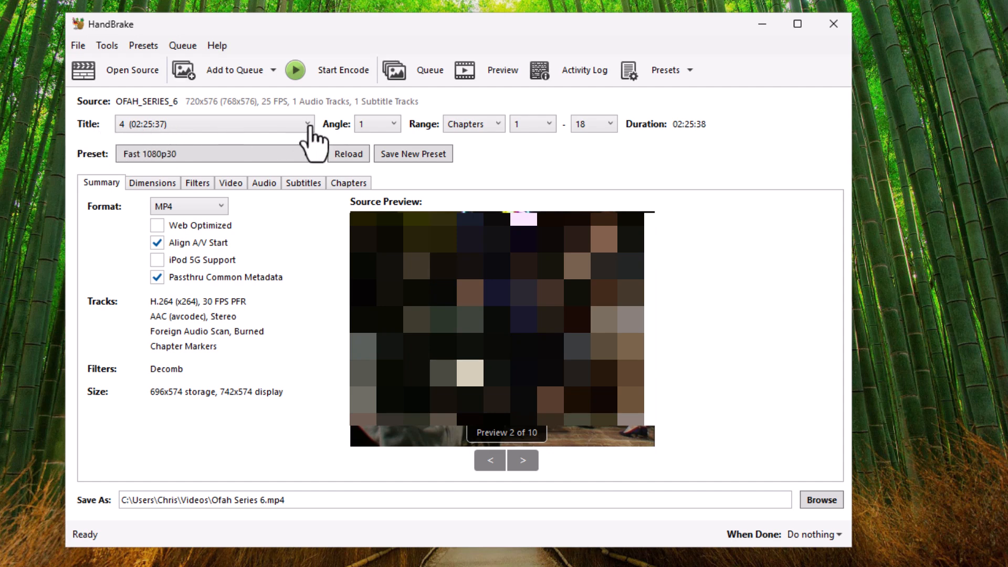
mouse_move(310, 146)
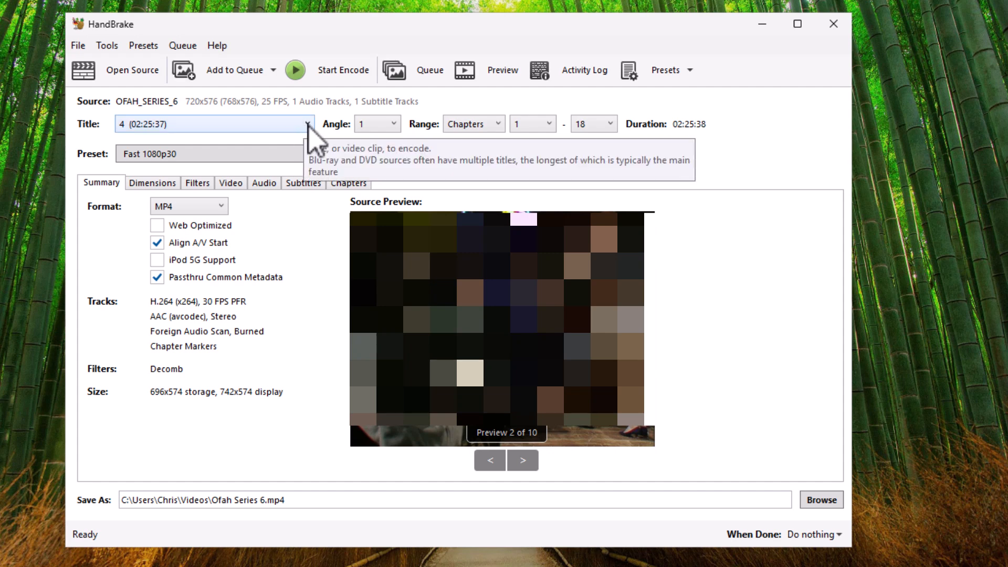
Choose title 1 (00:47:33, chapters 1–6) as the source instead of title 4.
click(307, 123)
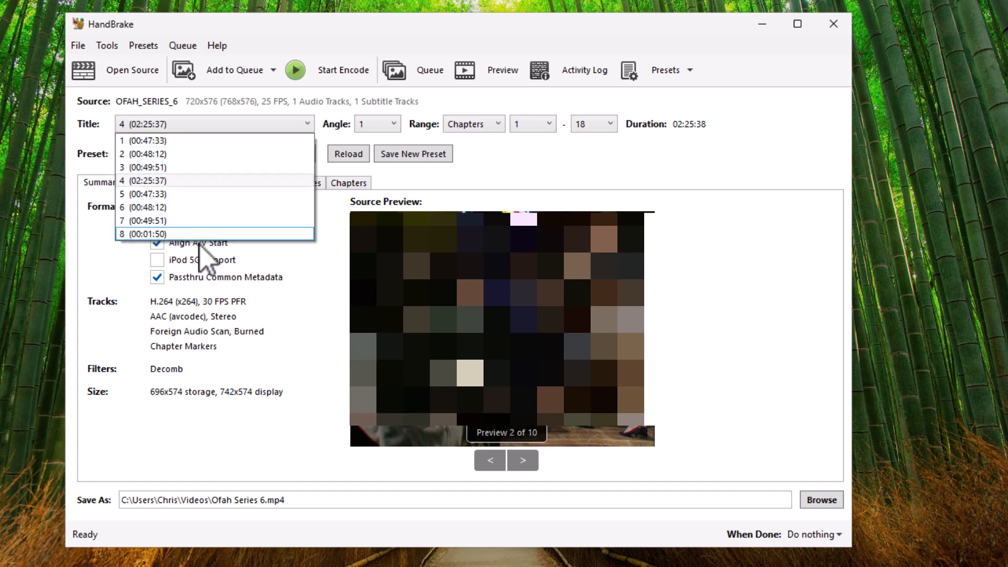
mouse_move(225, 140)
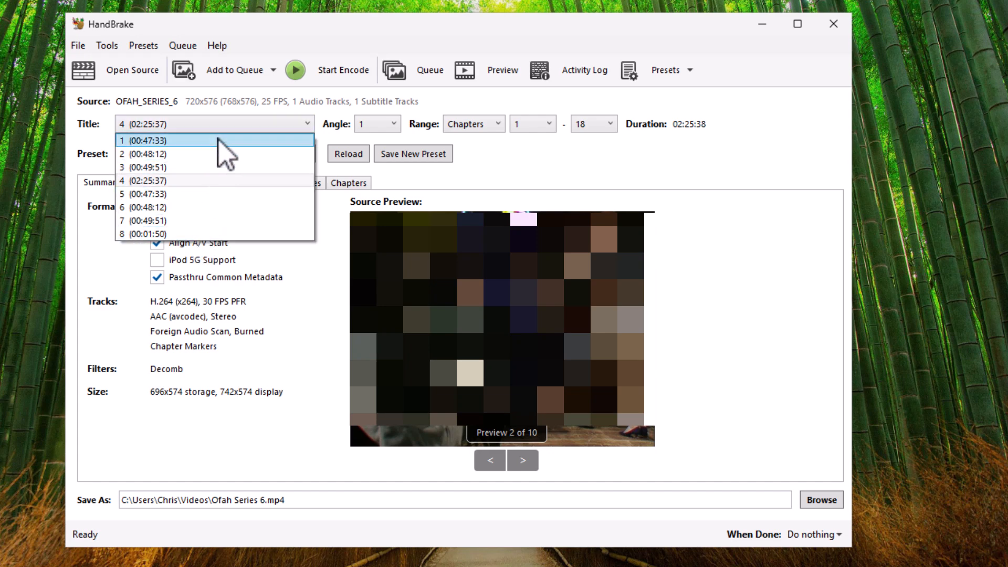
mouse_move(221, 154)
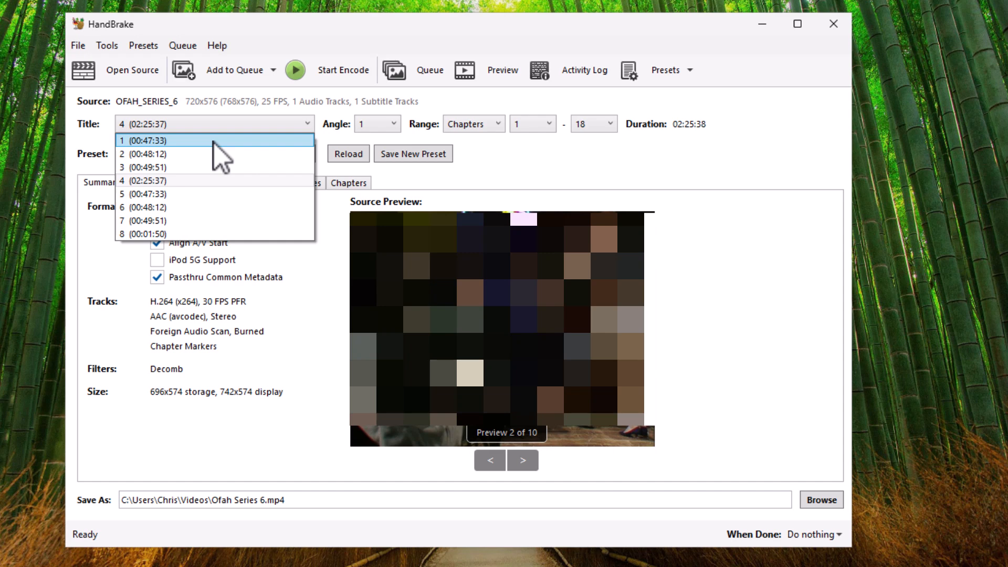
mouse_move(205, 154)
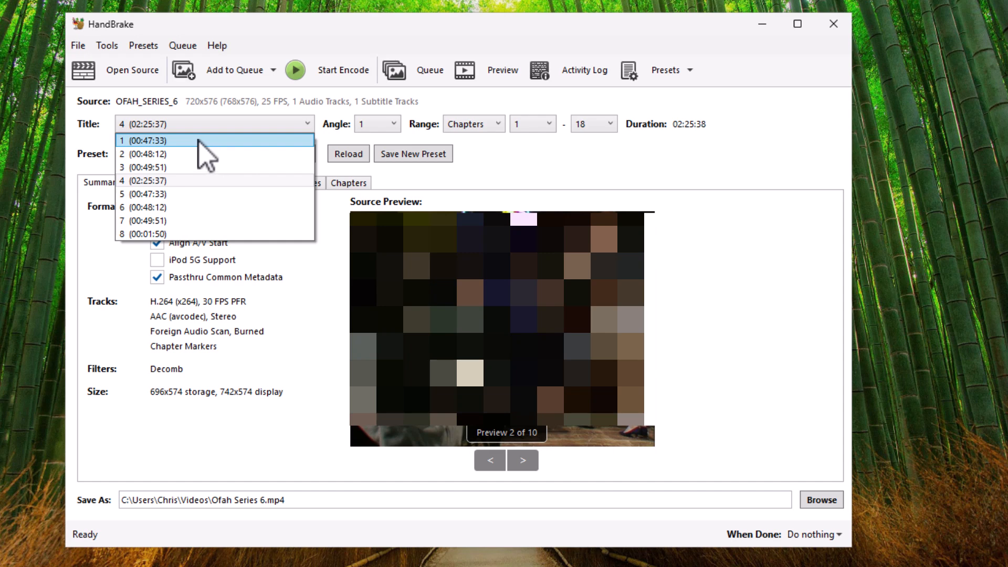
click(148, 140)
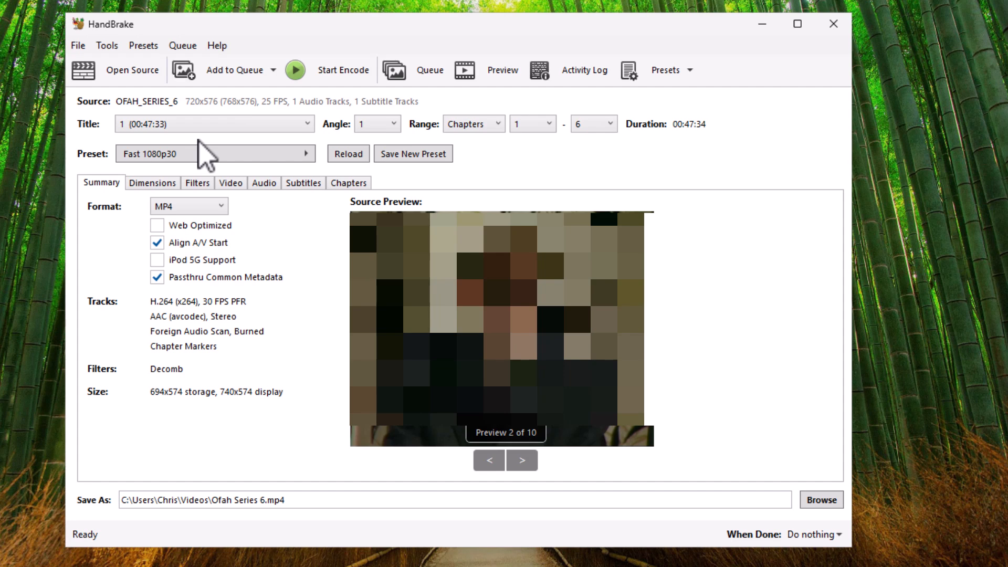
mouse_move(216, 263)
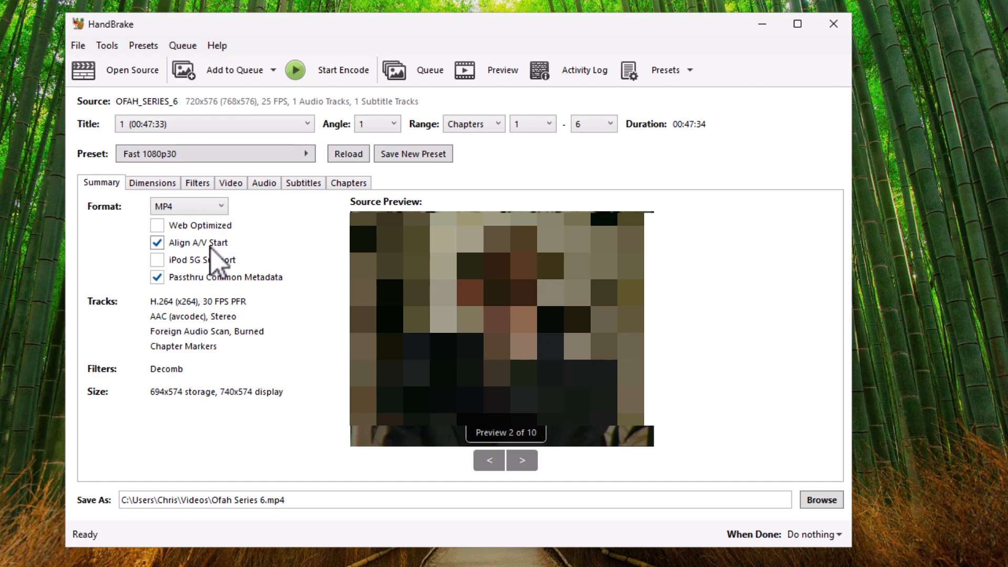
mouse_move(234, 286)
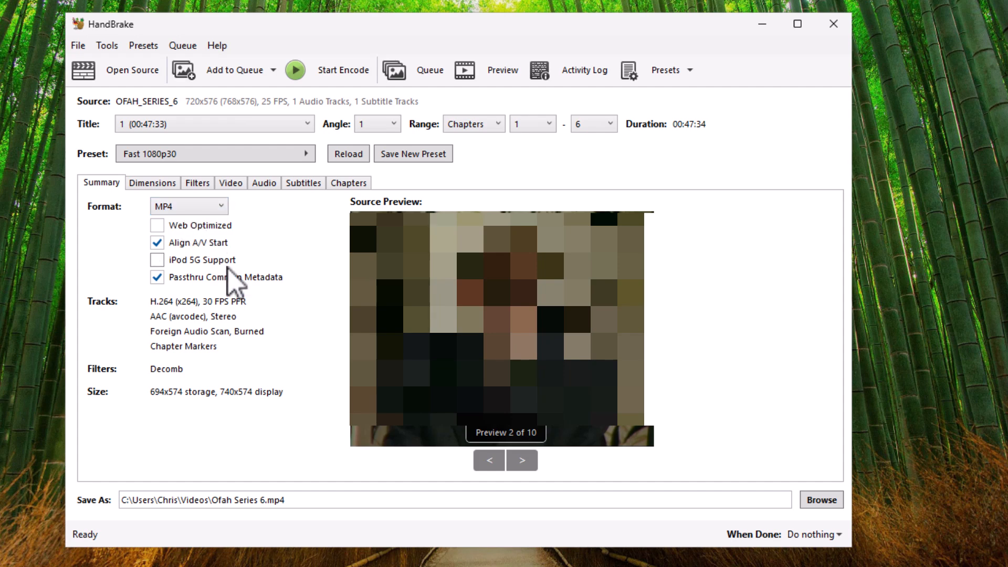
mouse_move(208, 266)
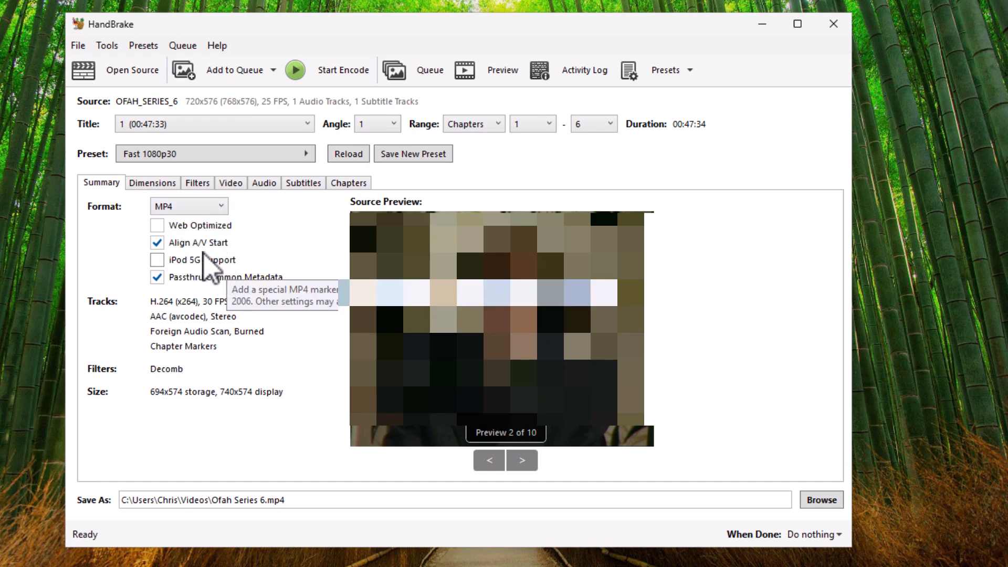
mouse_move(277, 357)
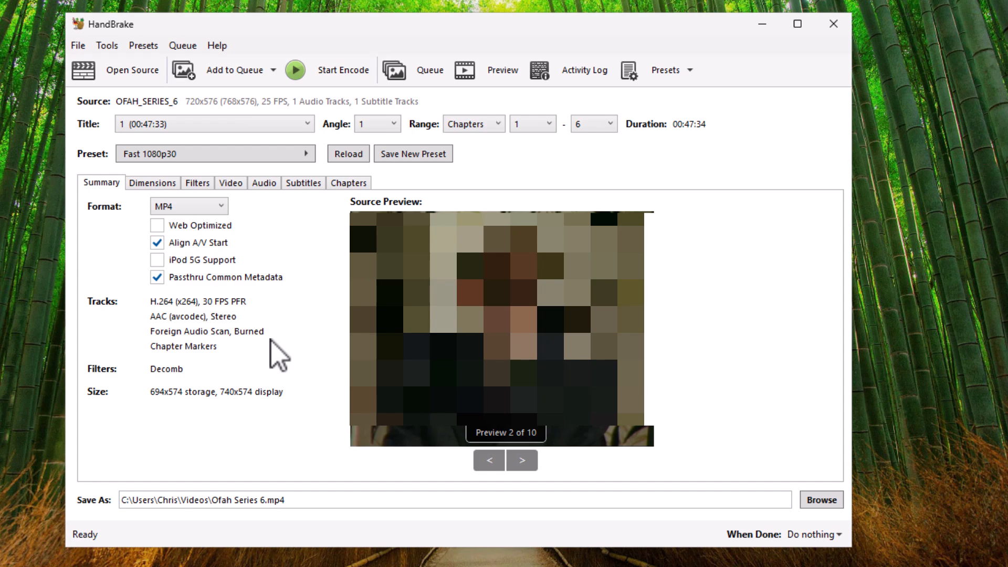
mouse_move(257, 295)
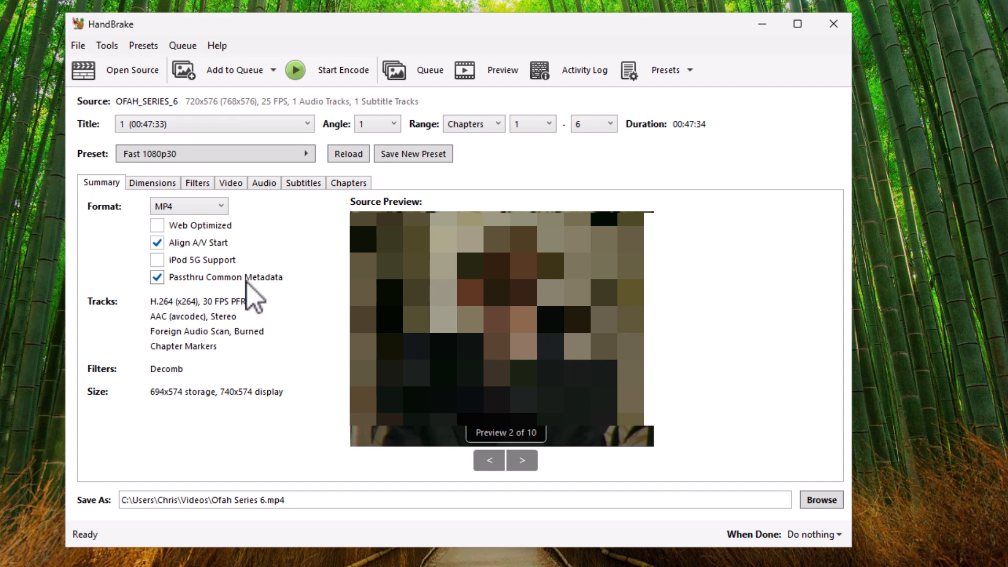
Review Dimensions, Filters and Video settings, ending on Audio: English AC3 to AAC stereo 160 kbps.
click(153, 183)
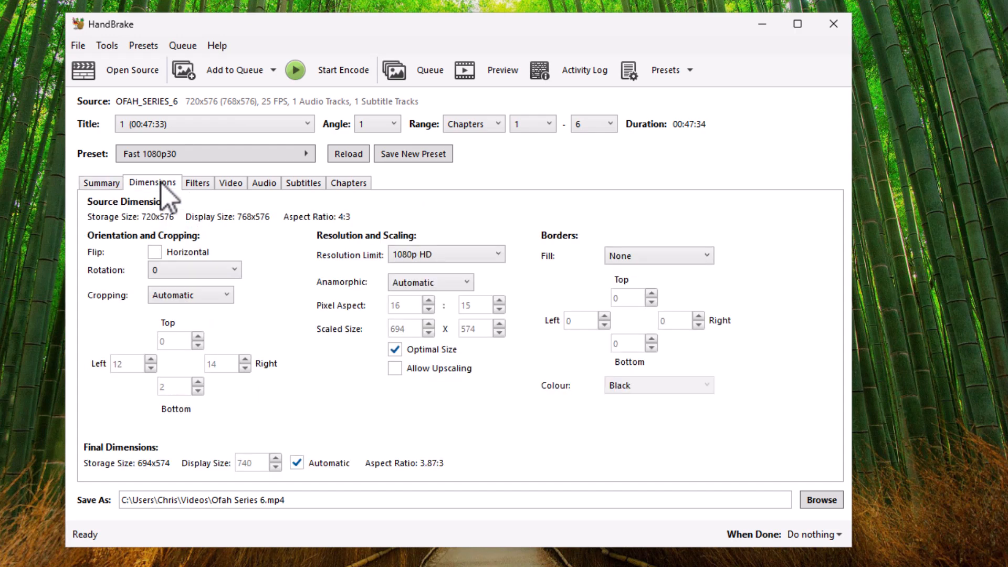
mouse_move(253, 260)
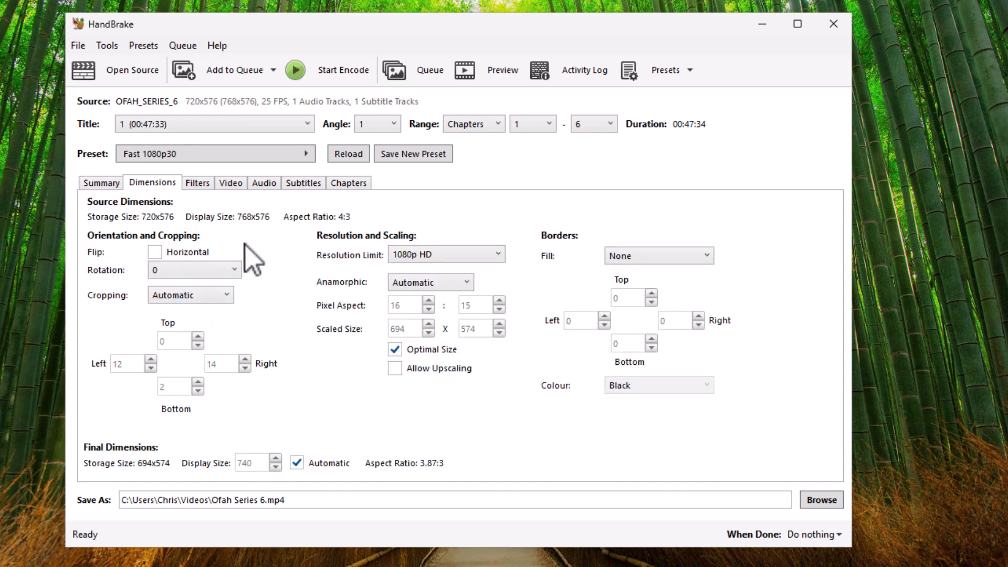
click(197, 183)
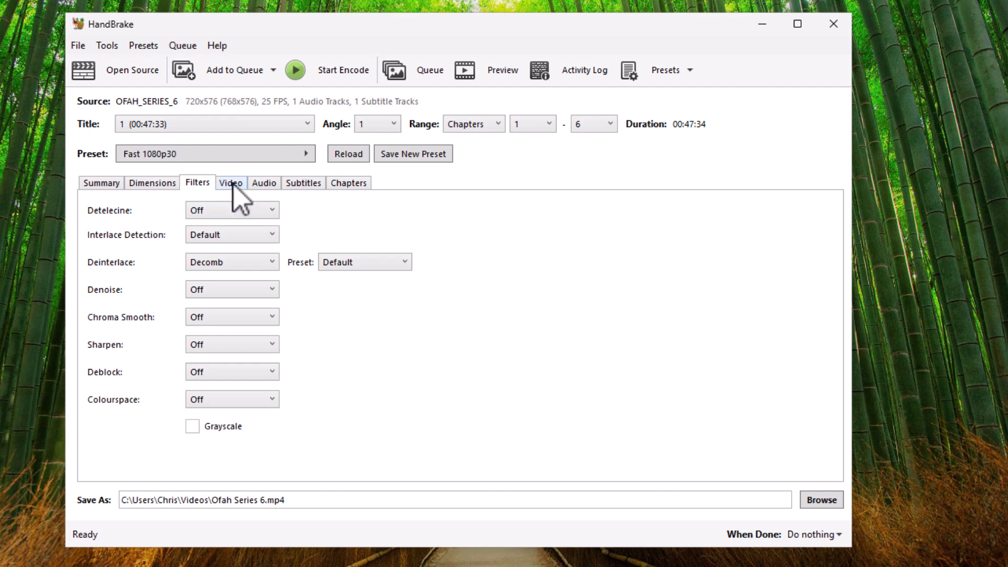
click(230, 182)
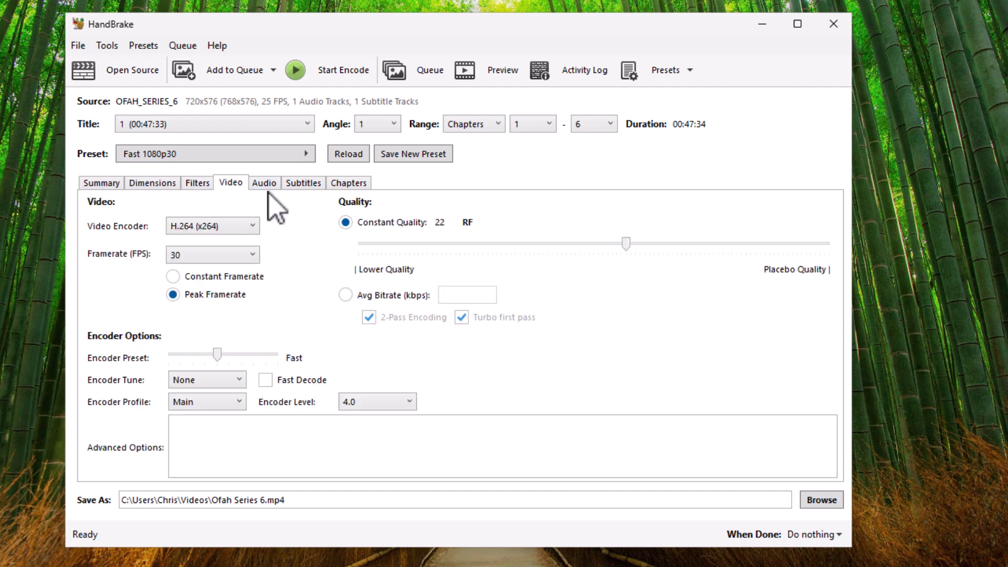
click(263, 182)
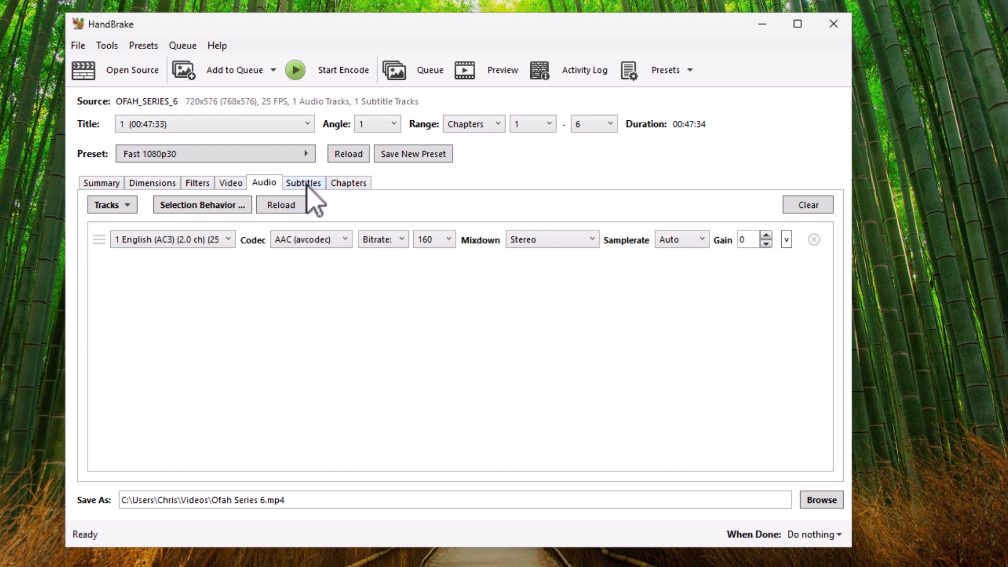
Set the Foreign Audio Scan subtitle track to Forced Only and Burn In.
click(304, 183)
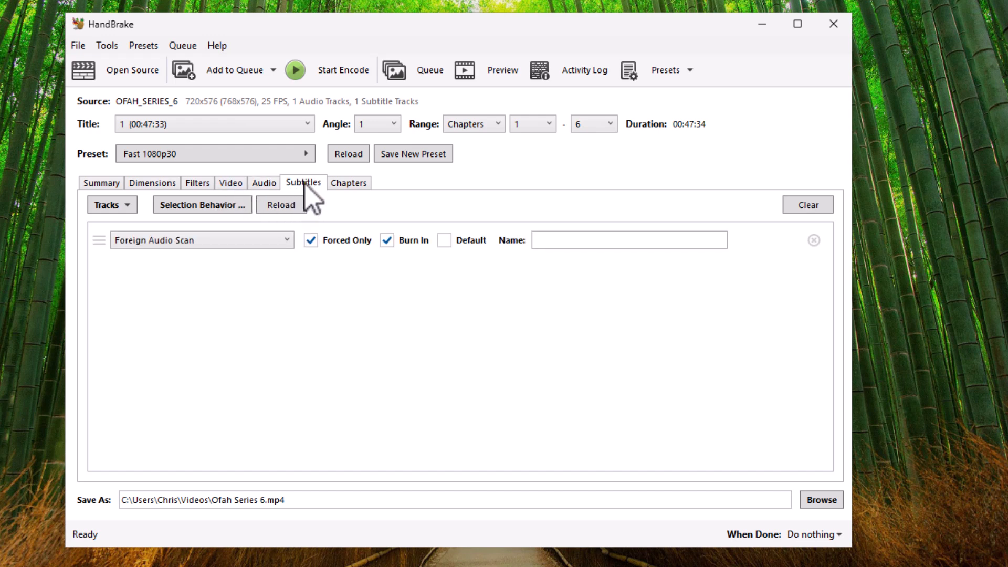
click(201, 239)
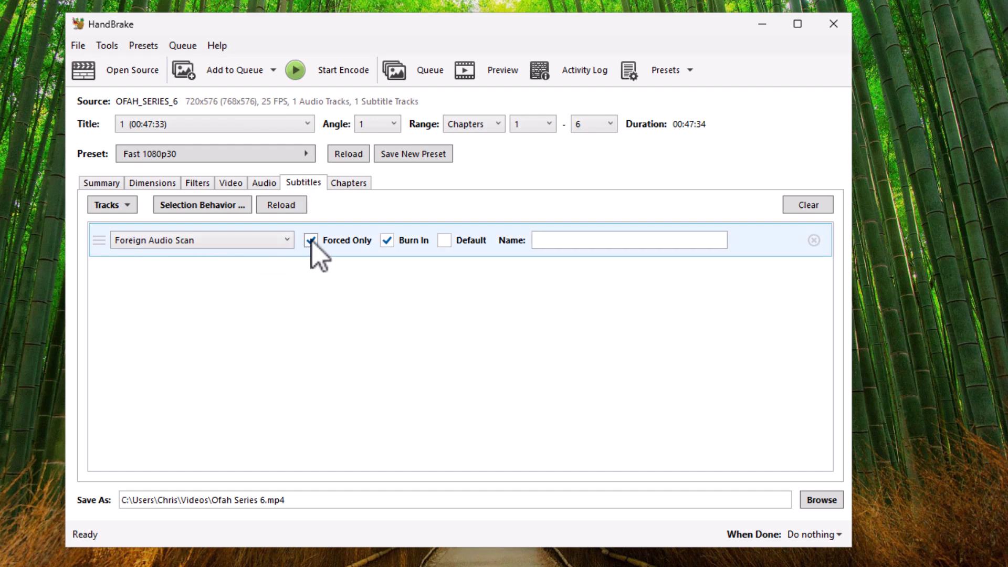
click(311, 240)
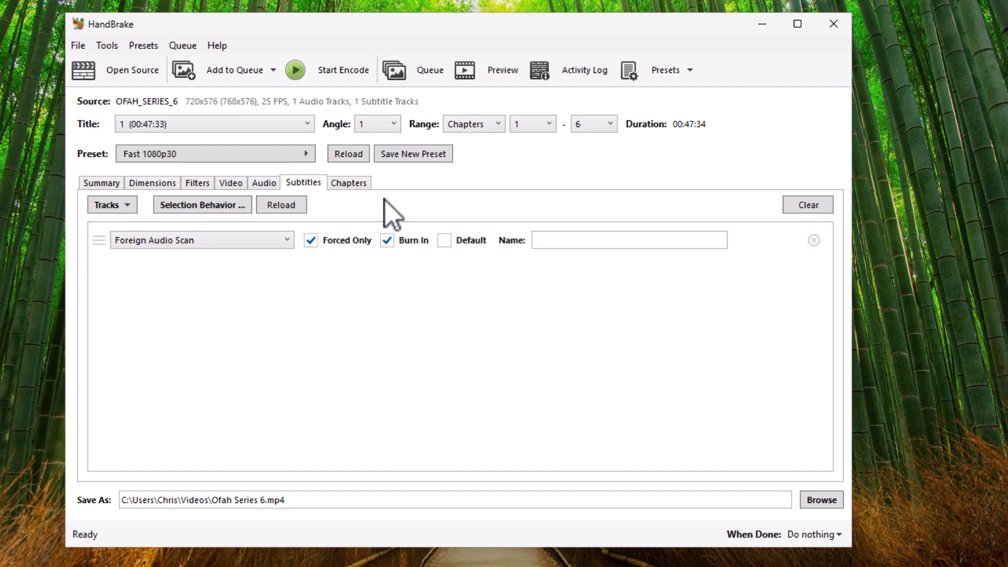
mouse_move(295, 499)
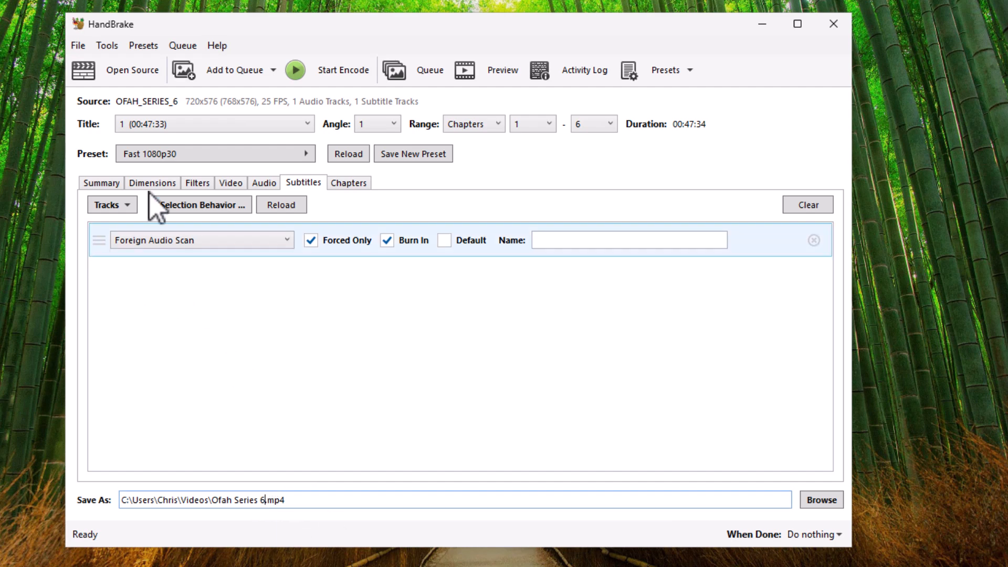
mouse_move(291, 206)
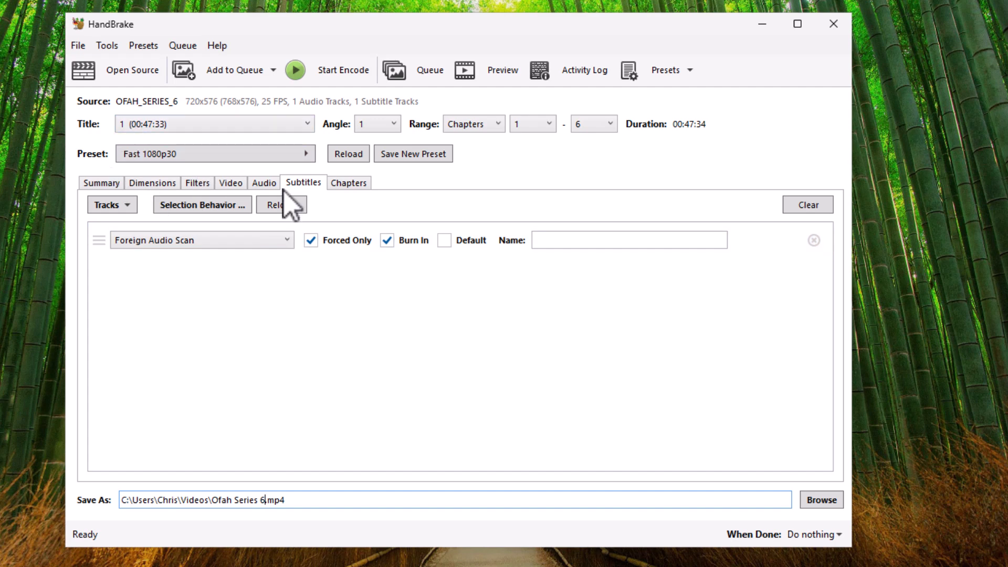
Name title 1's output Ofah Series 6 Episode 1 and add it to the queue.
text(Episode 1)
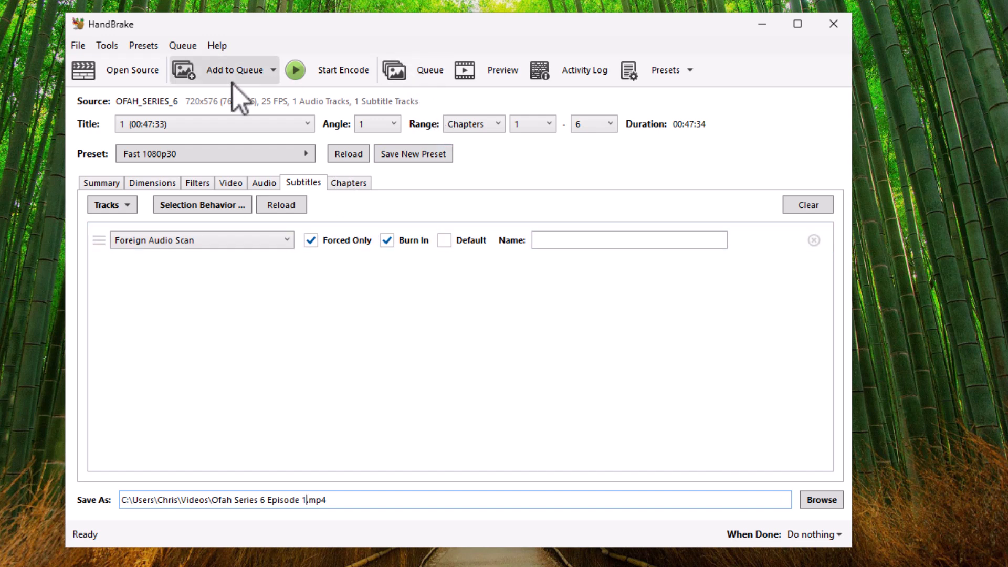
click(235, 69)
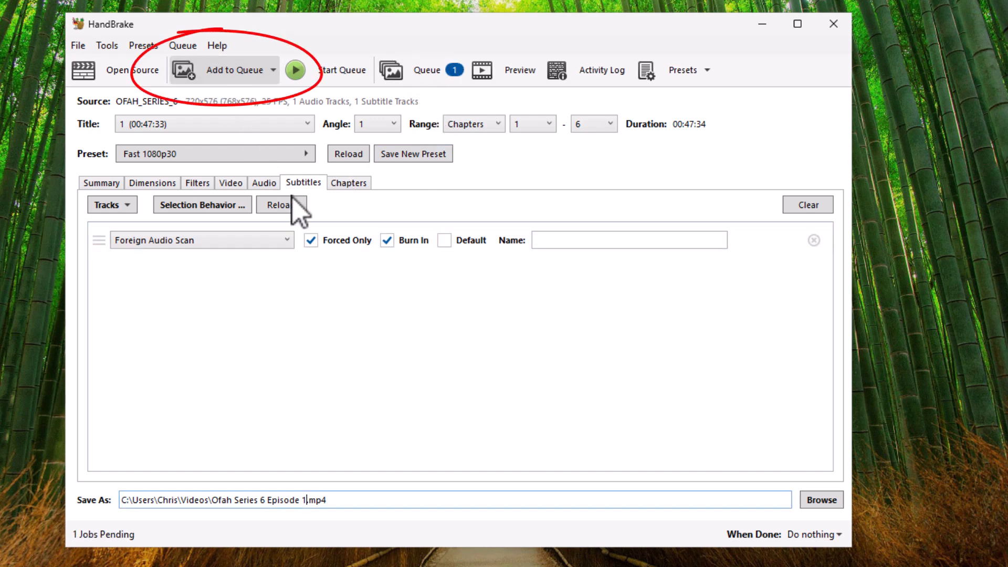
Switch the source to title 2 and queue it as Episode 2.
click(306, 123)
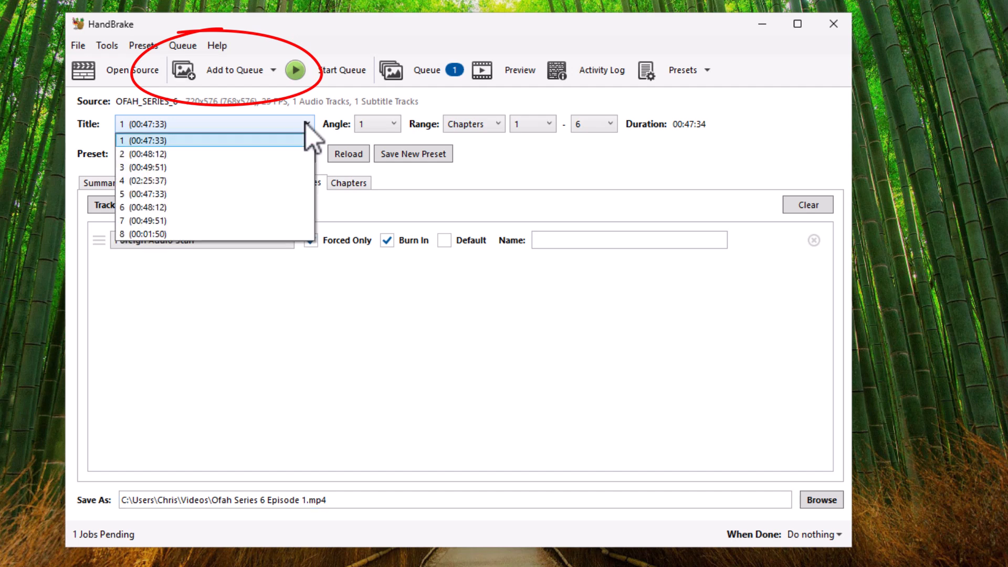
mouse_move(148, 153)
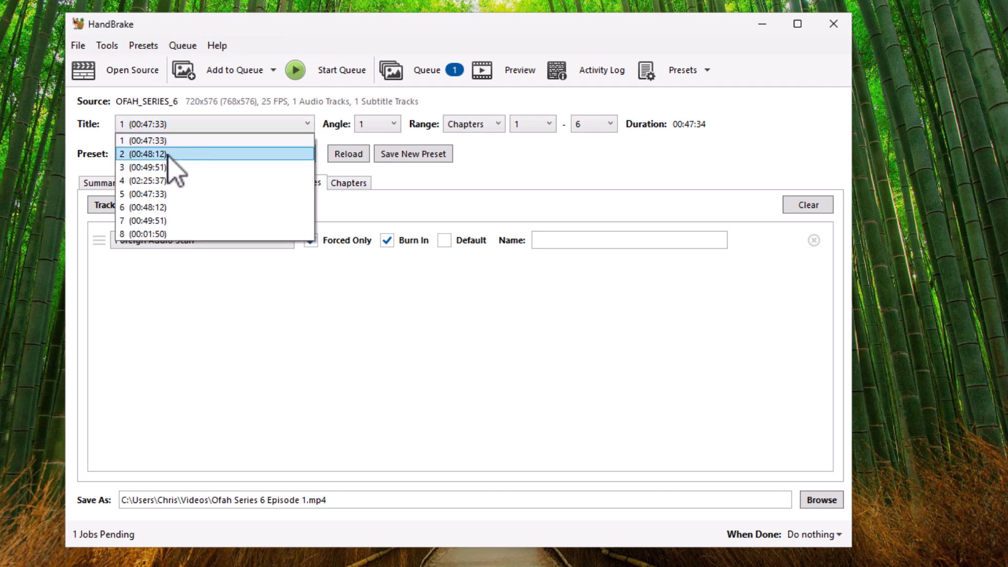
click(147, 152)
text(2)
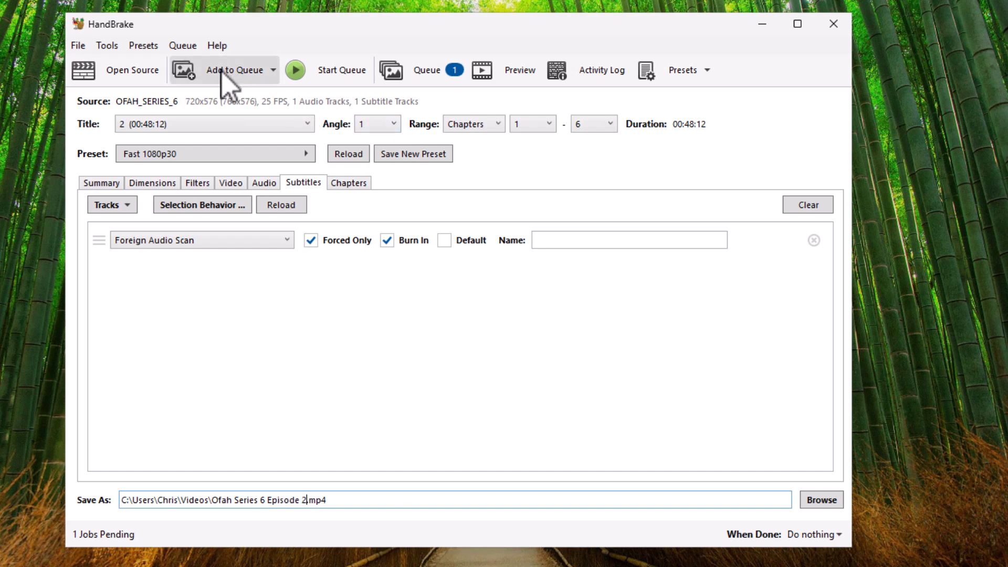
click(236, 69)
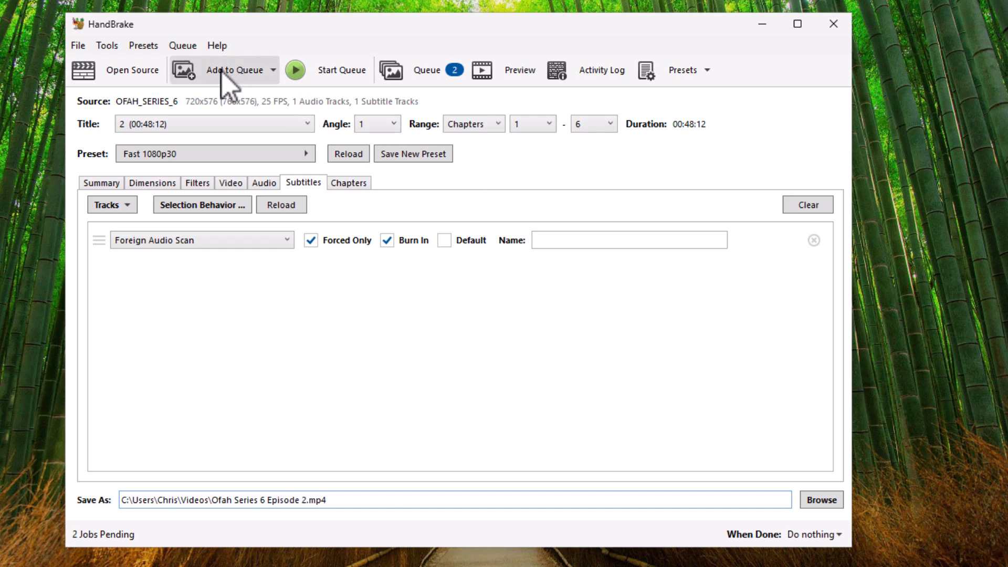
mouse_move(331, 138)
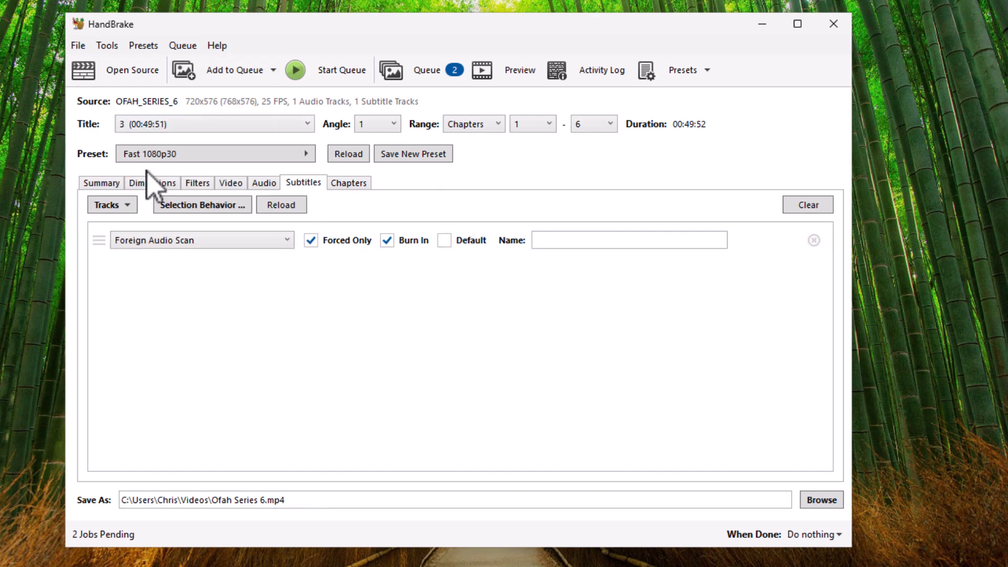
Rename title 3's output file to Episode 3.mp4.
click(269, 500)
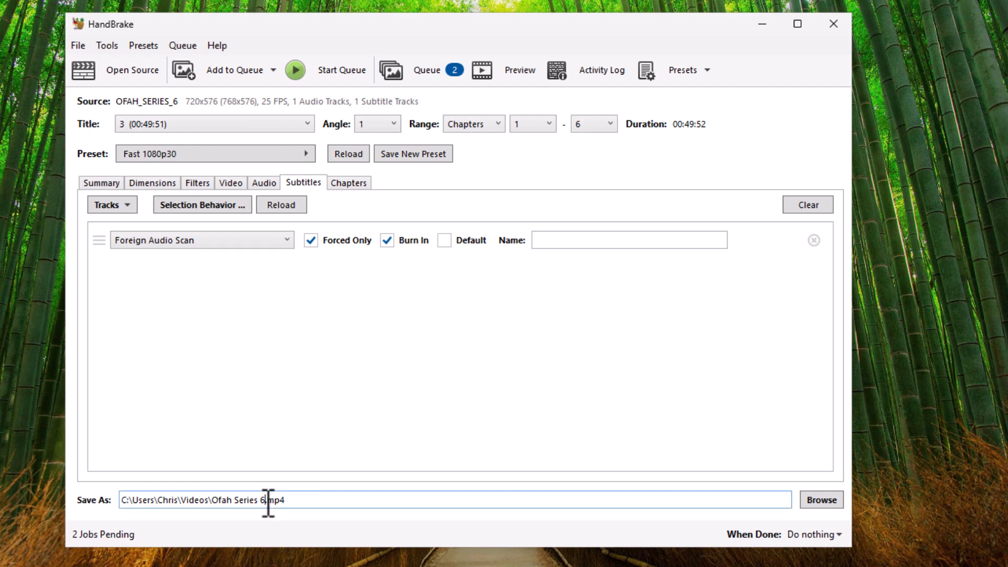
text(Episode 3)
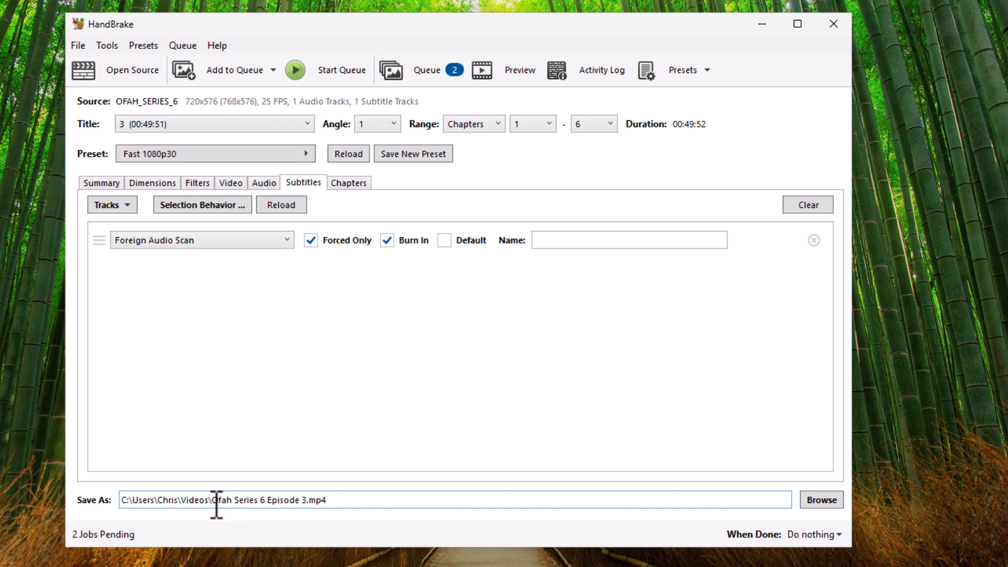
mouse_move(290, 514)
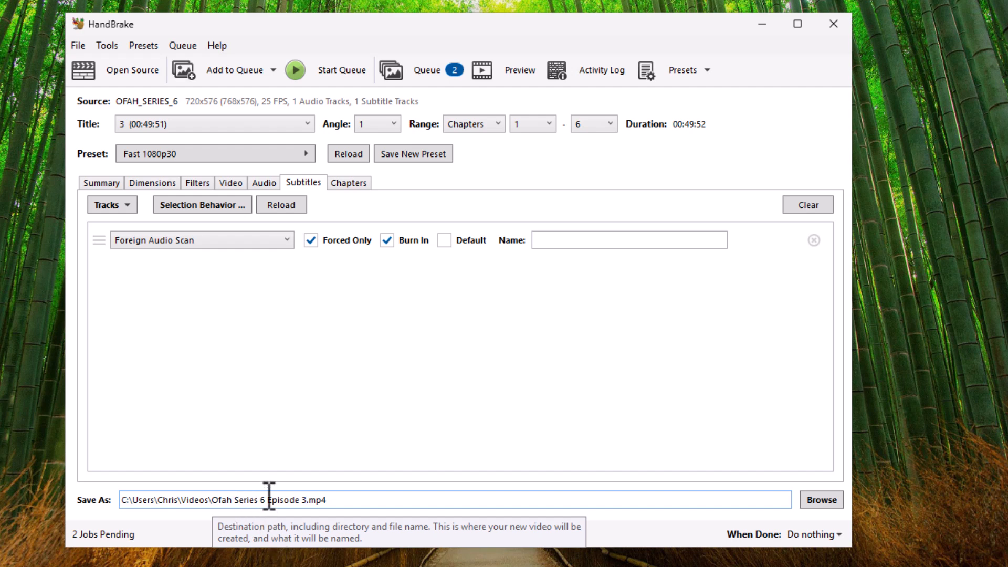
mouse_move(488, 344)
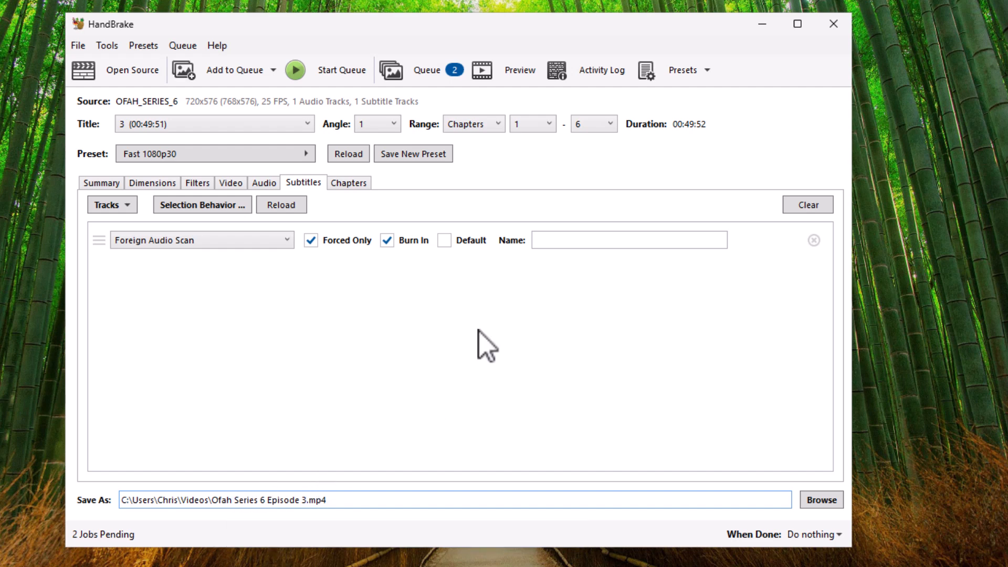
mouse_move(225, 83)
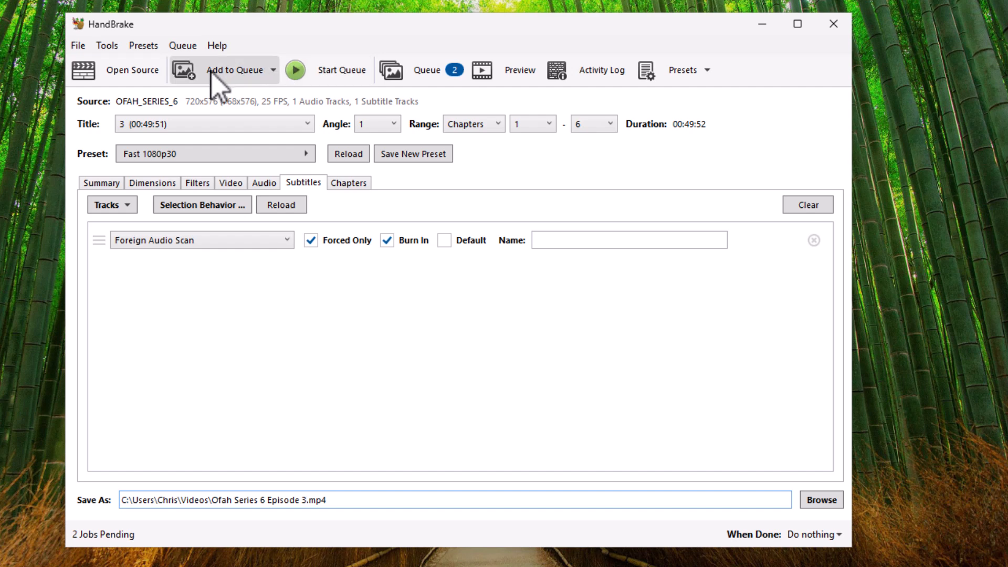
Queue title 3 as the third job and start encoding the whole queue until finished.
click(234, 69)
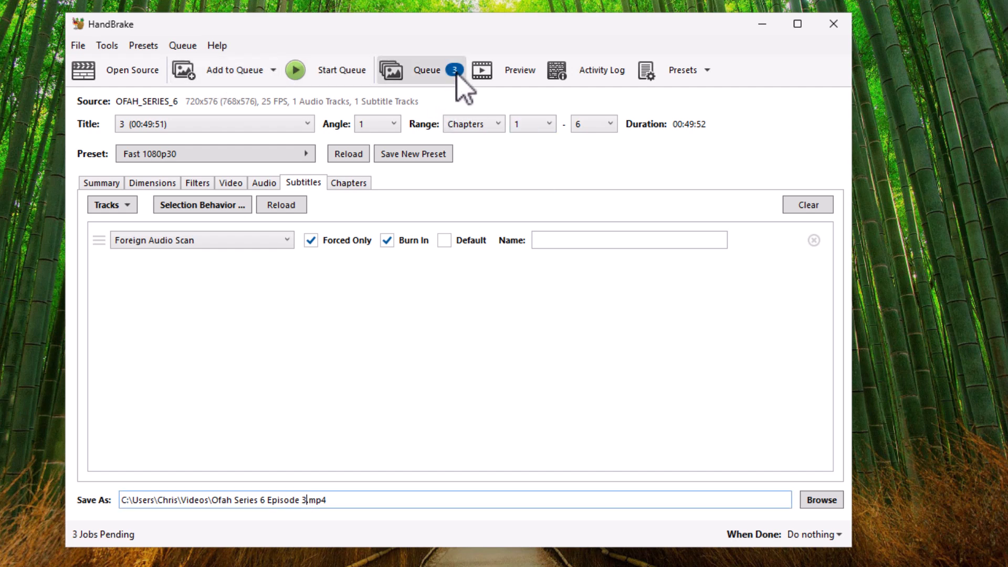
mouse_move(341, 69)
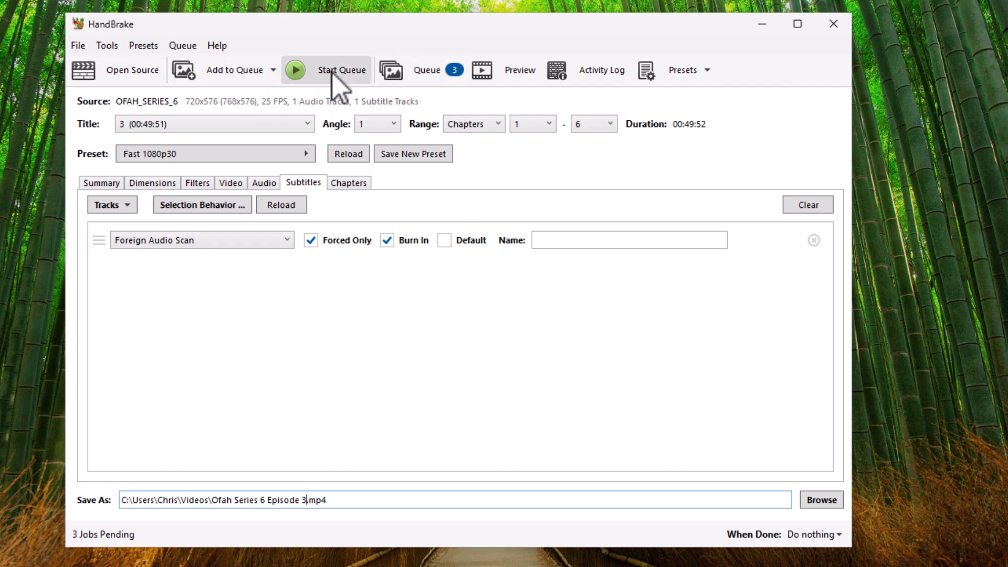
click(294, 69)
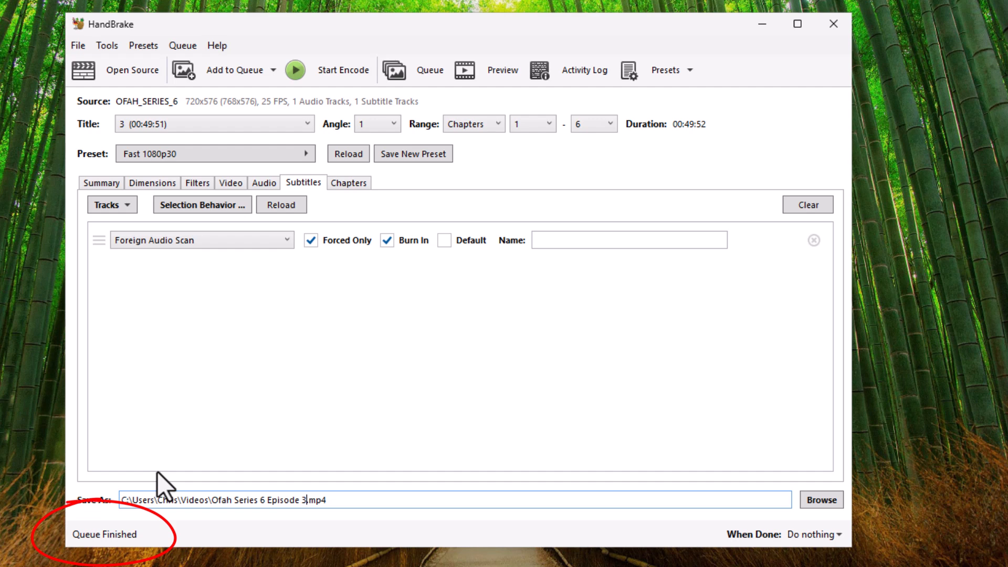
mouse_move(852, 87)
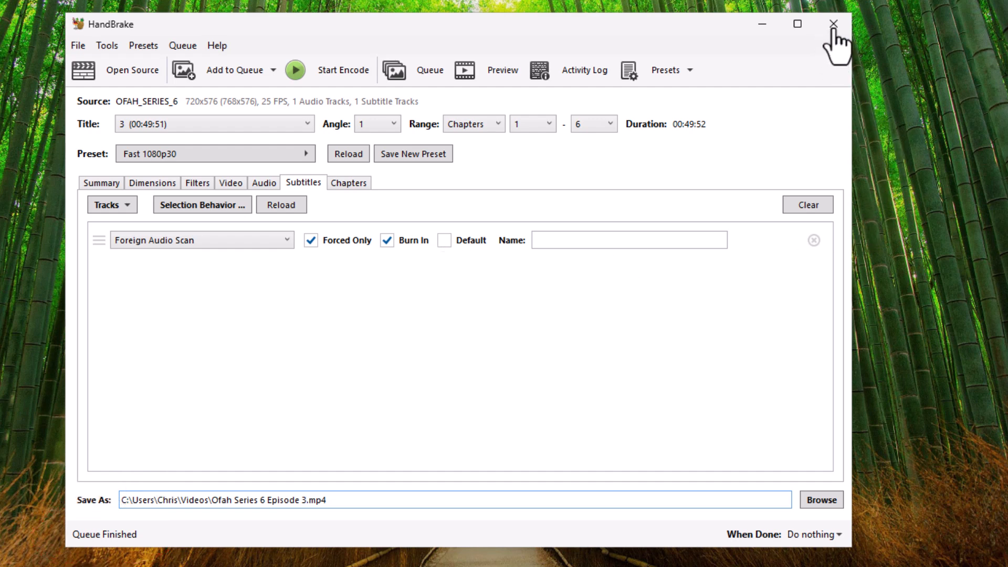
Close HandBrake on the PC after the queue finishes.
click(833, 24)
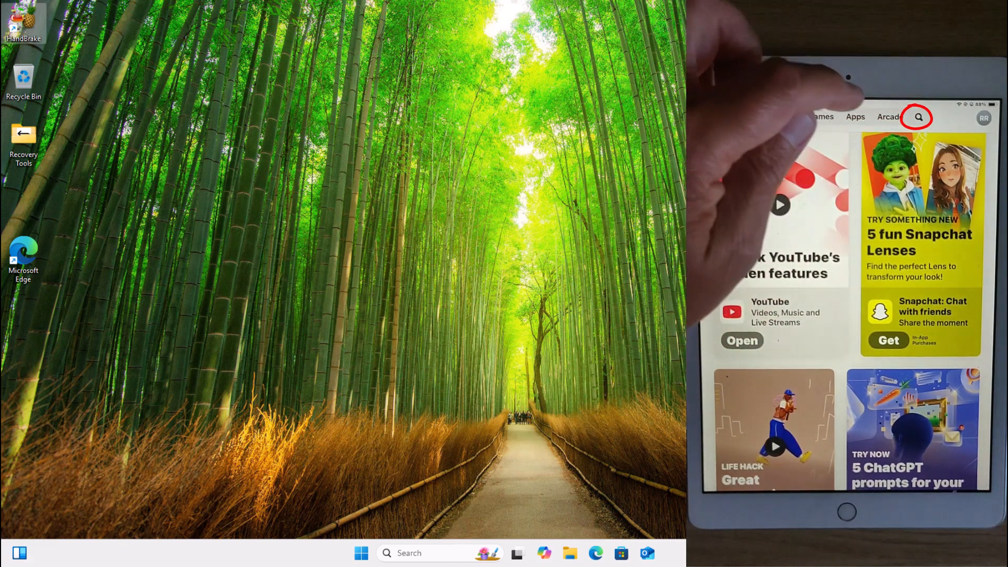
Search the iPad App Store for 'Vlc', listing VLC suggestions.
click(918, 117)
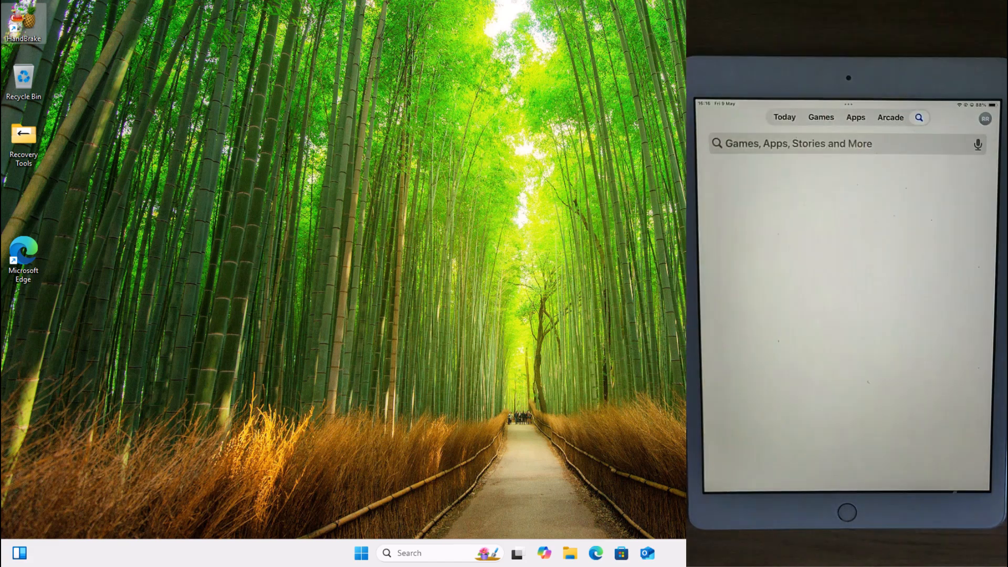
click(822, 143)
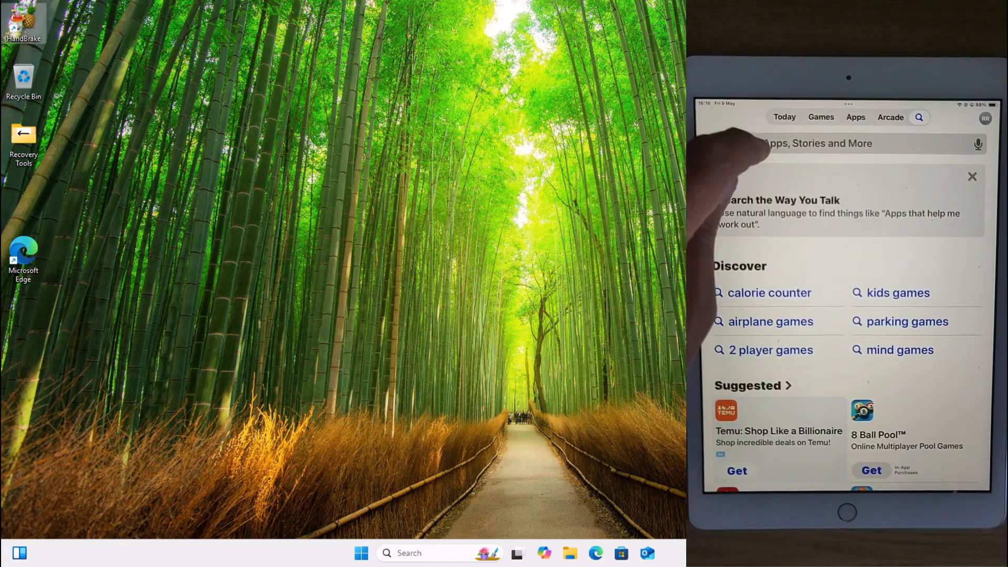
click(825, 143)
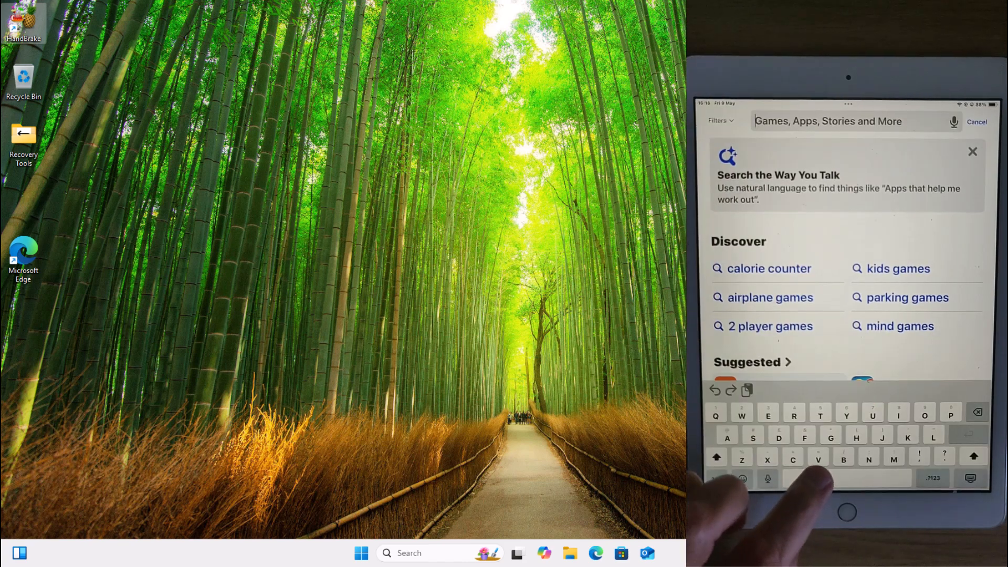
text(Vlc)
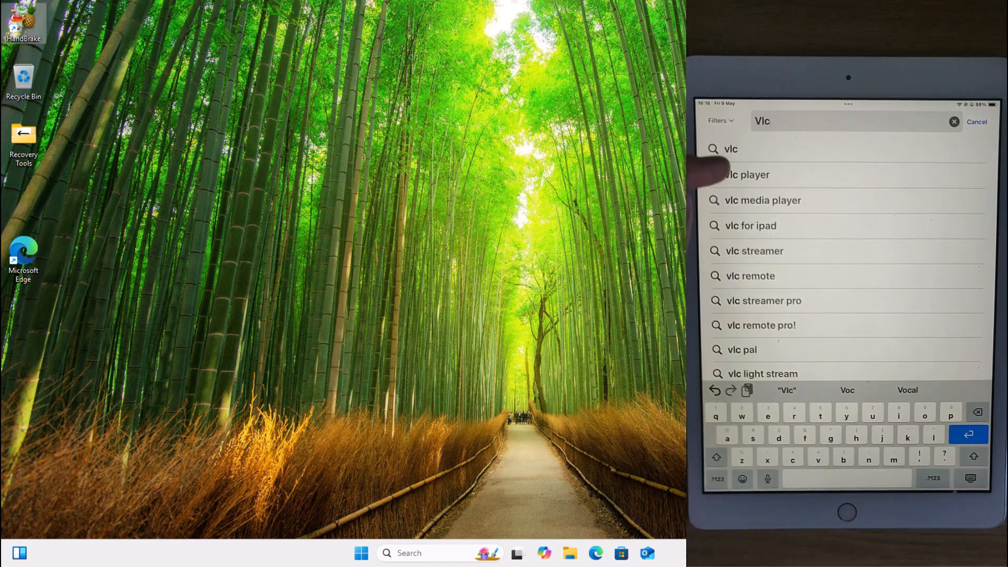